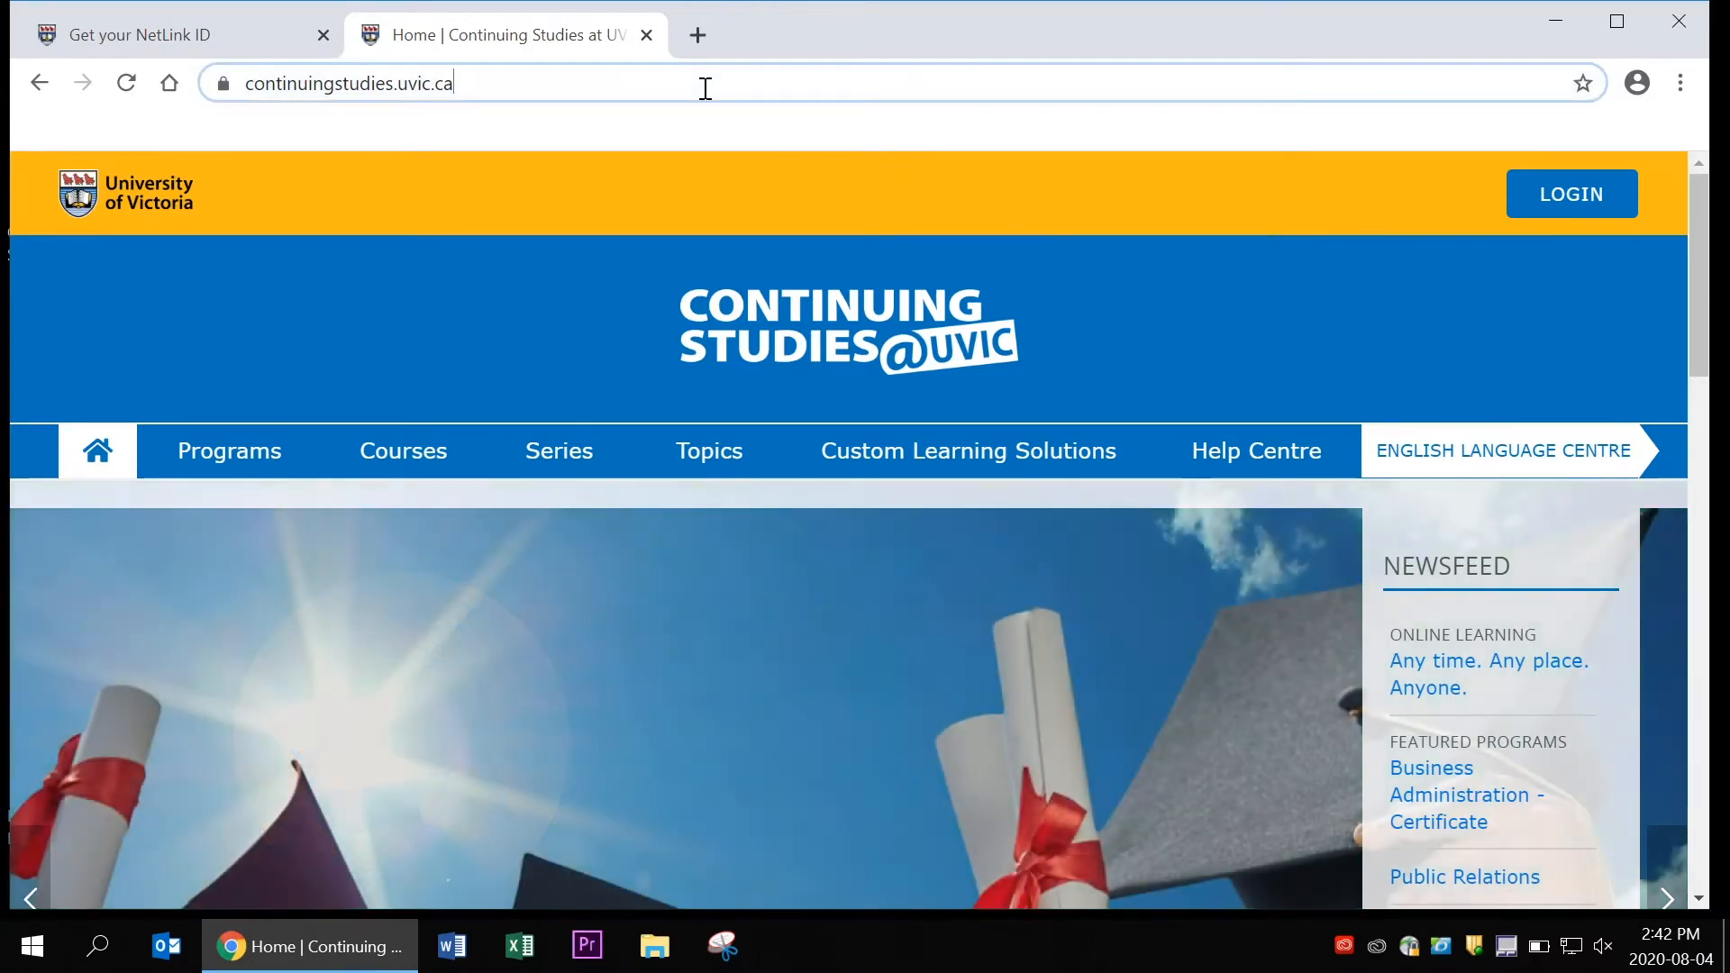
Go to uvic.ca/uvicid in Chrome to load the NetLink ID page
{"action": "type", "text": "uvic.ca"}
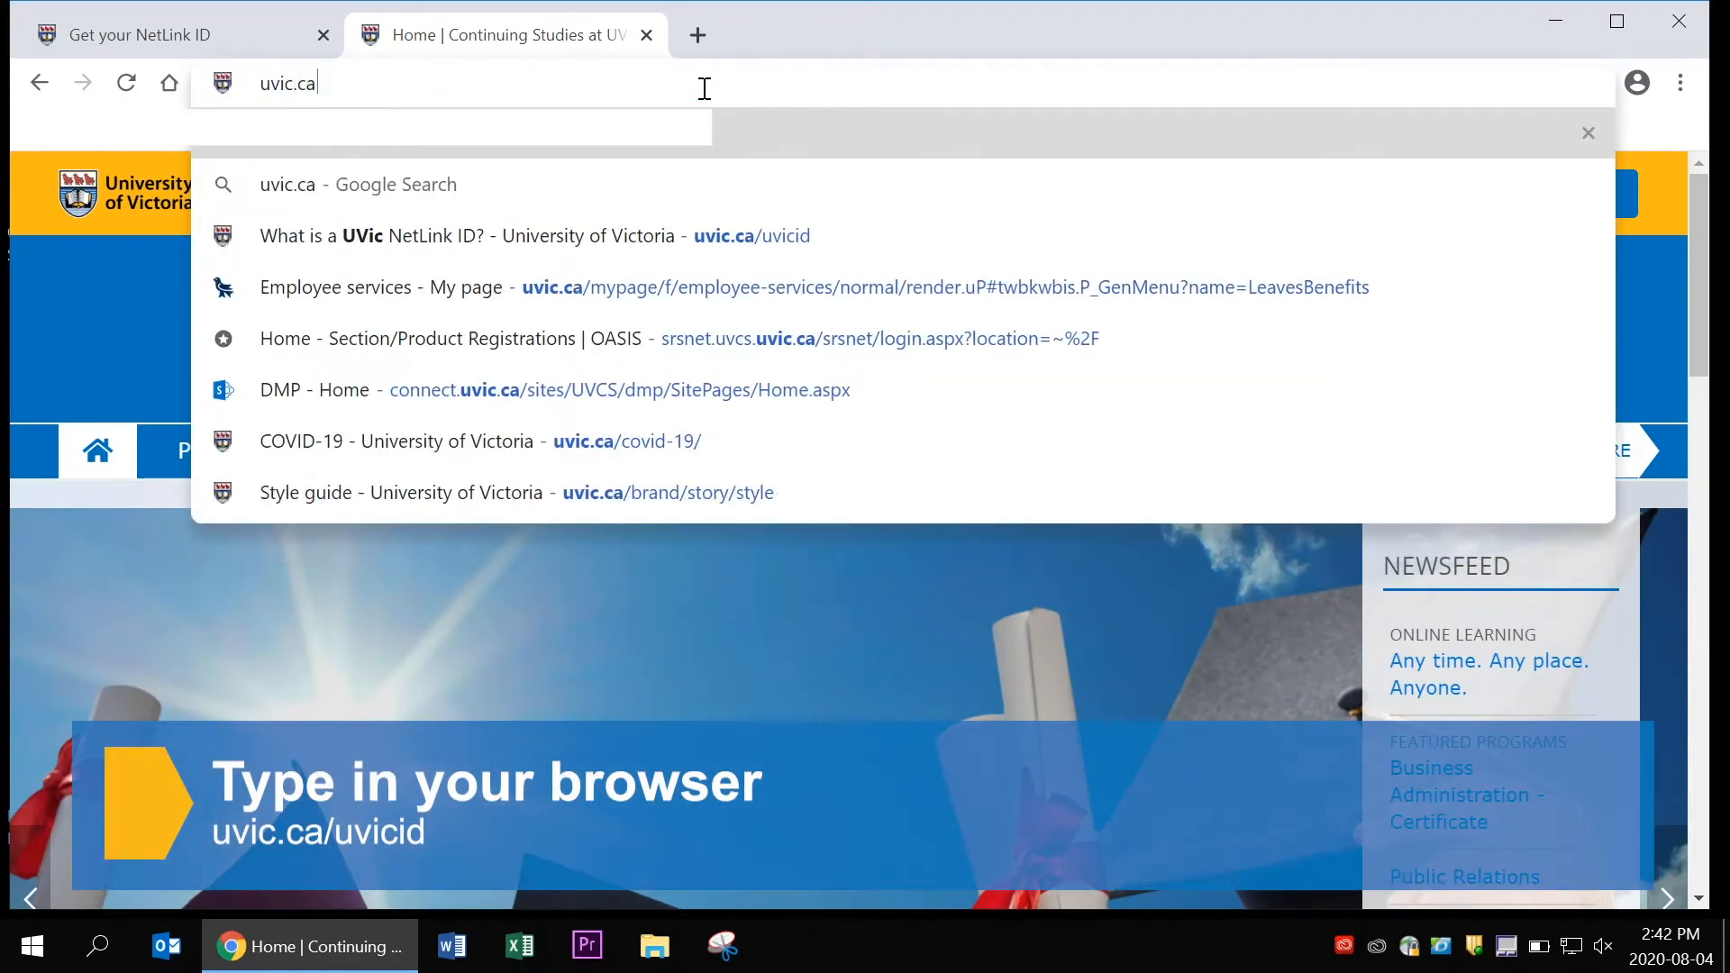
{"action": "type", "text": "/uvicid/"}
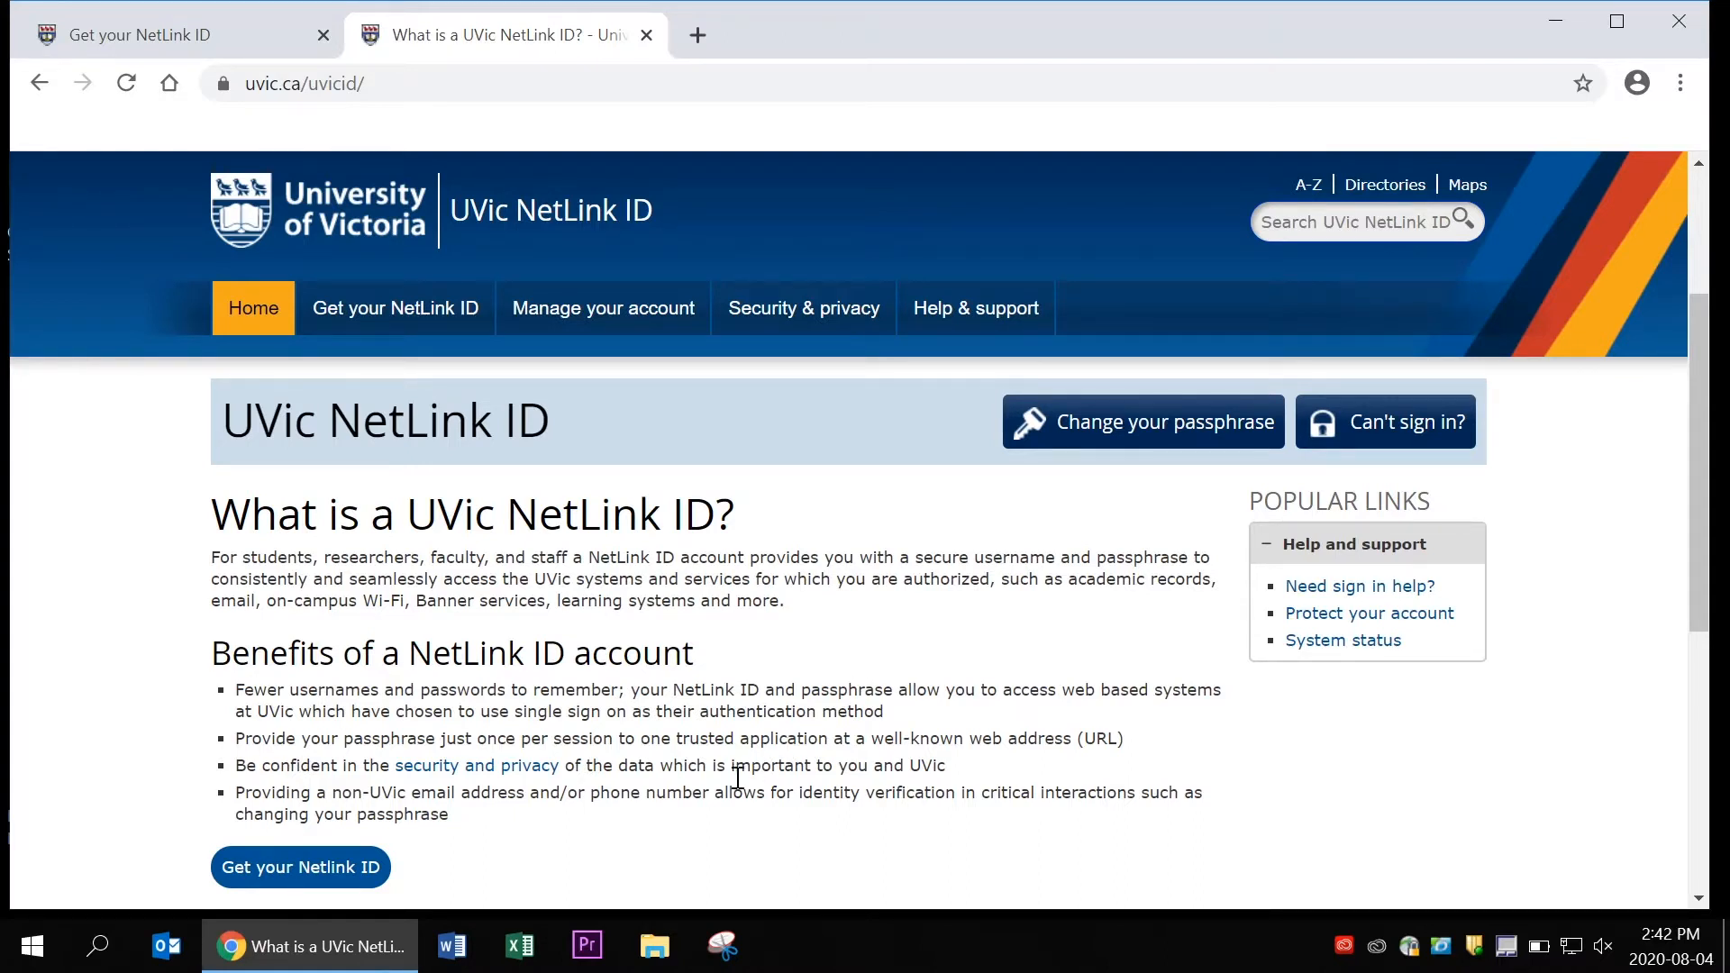
{"action": "mouse_move", "coordinate": [353, 868]}
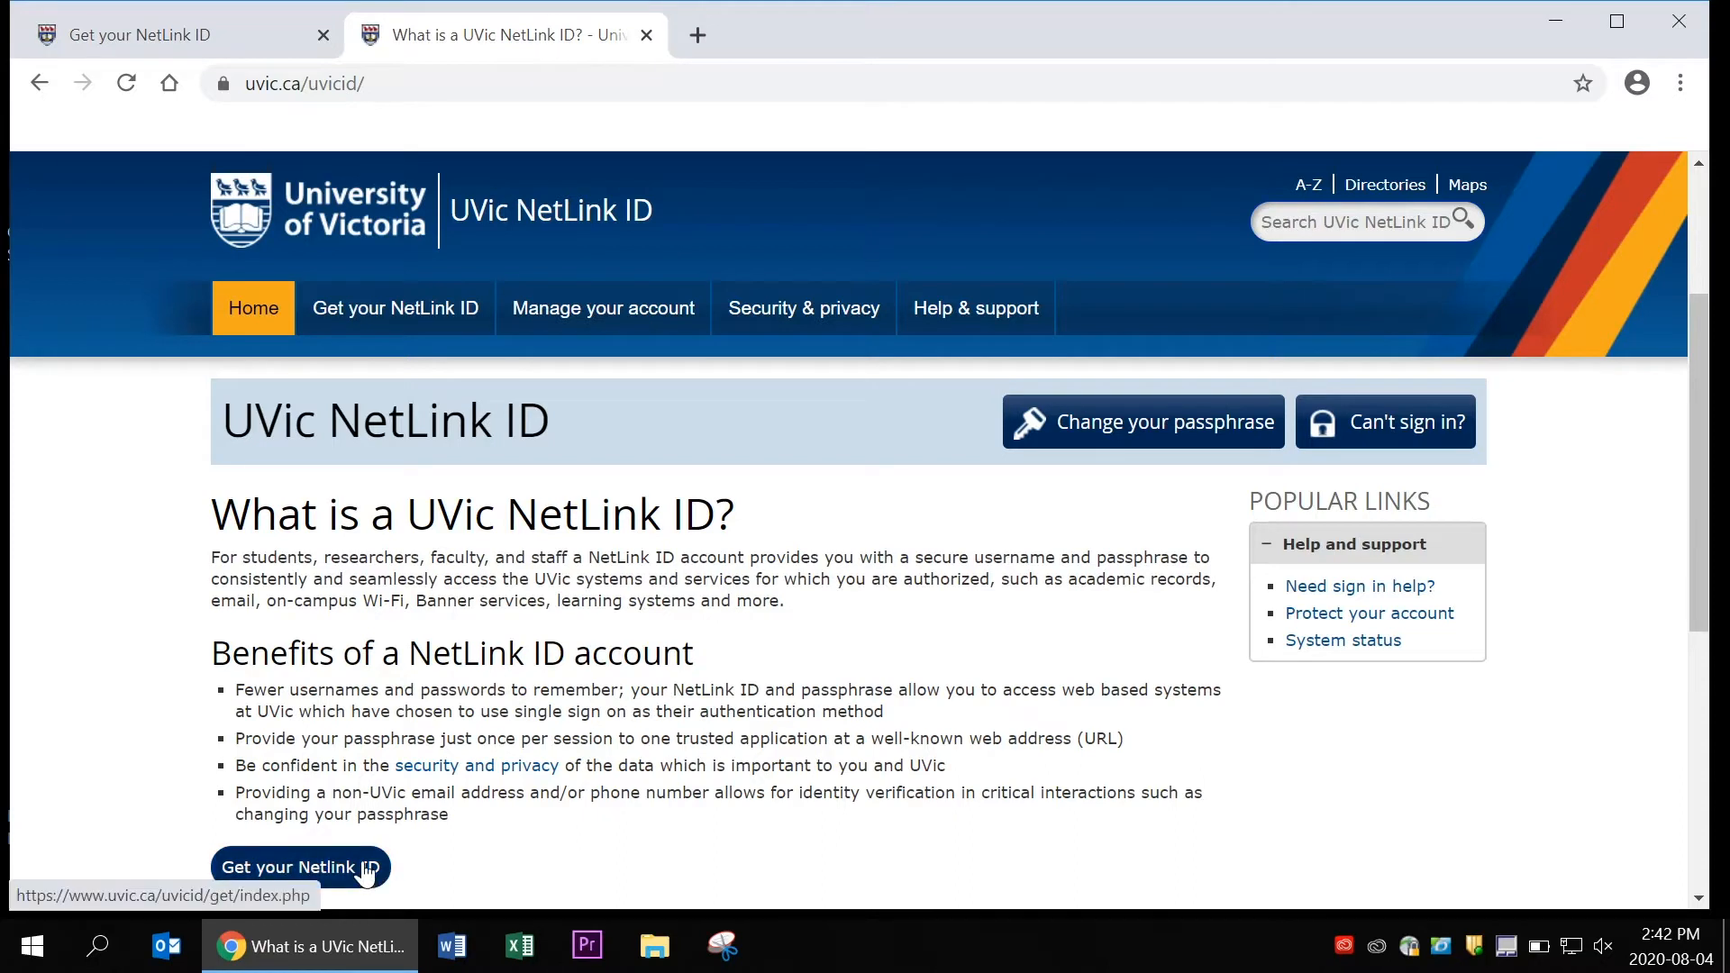
Start the 'Get your NetLink ID' signup form
{"action": "left_click", "coordinate": [299, 867]}
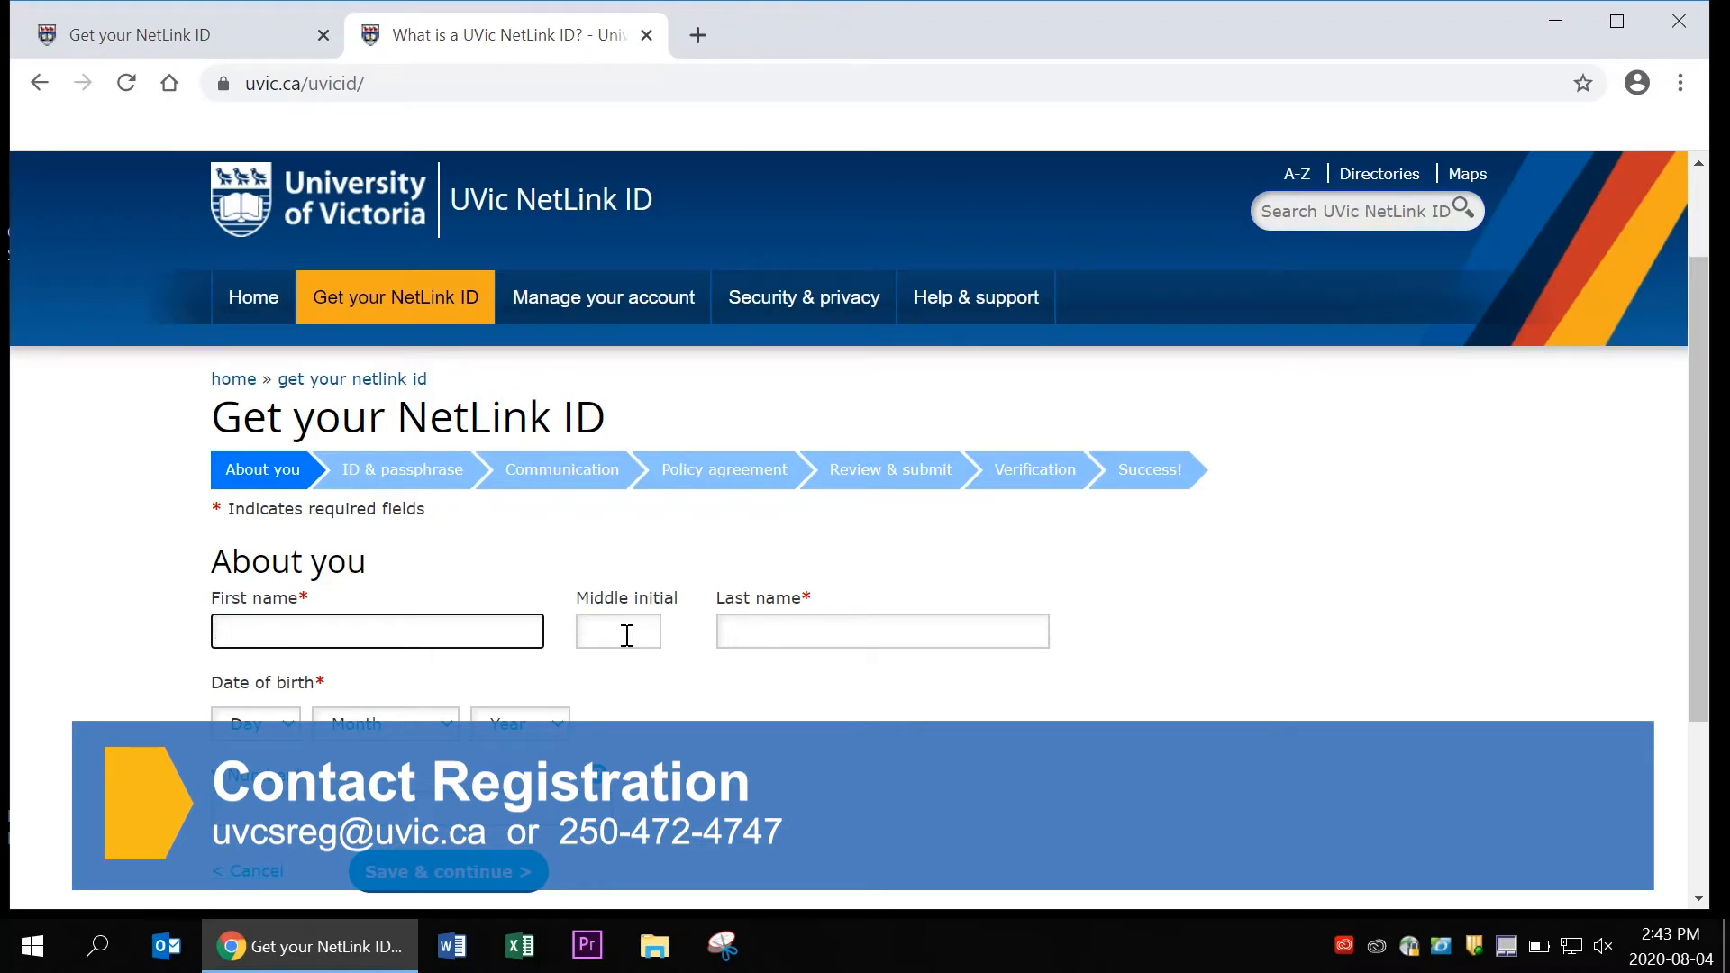
Enter first name, last name, date of birth and V Number, then save the About you step
{"action": "left_click", "coordinate": [378, 630]}
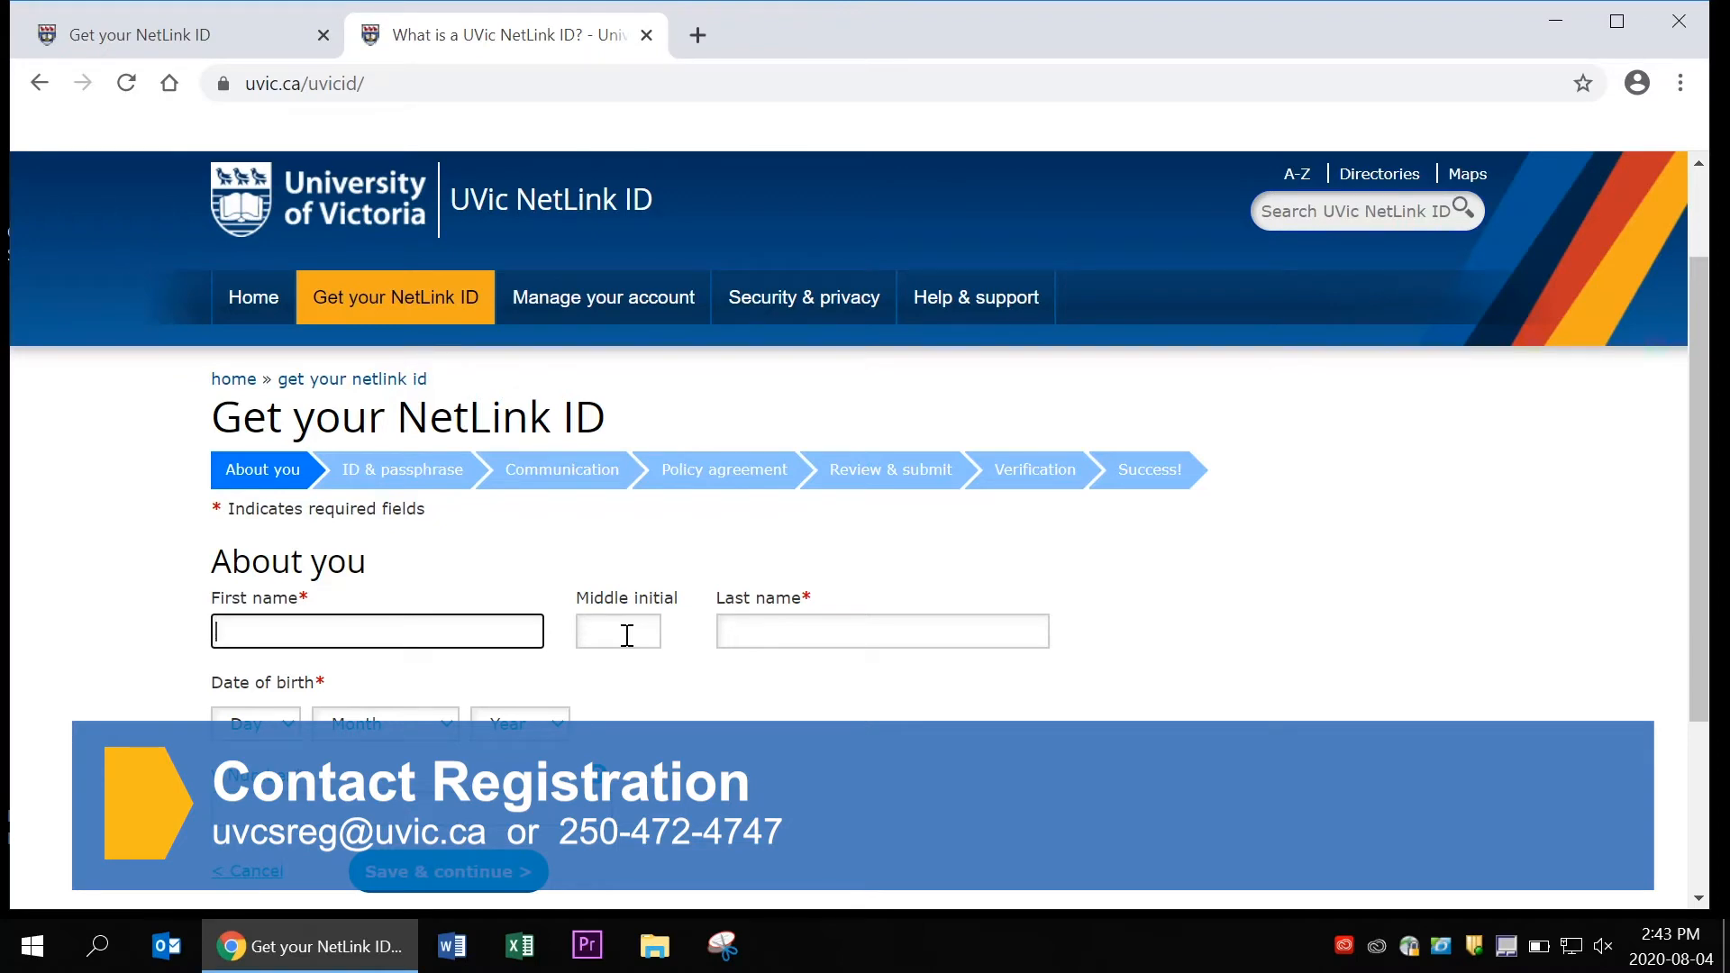
{"action": "scroll", "scroll_direction": "down", "scroll_amount": 3}
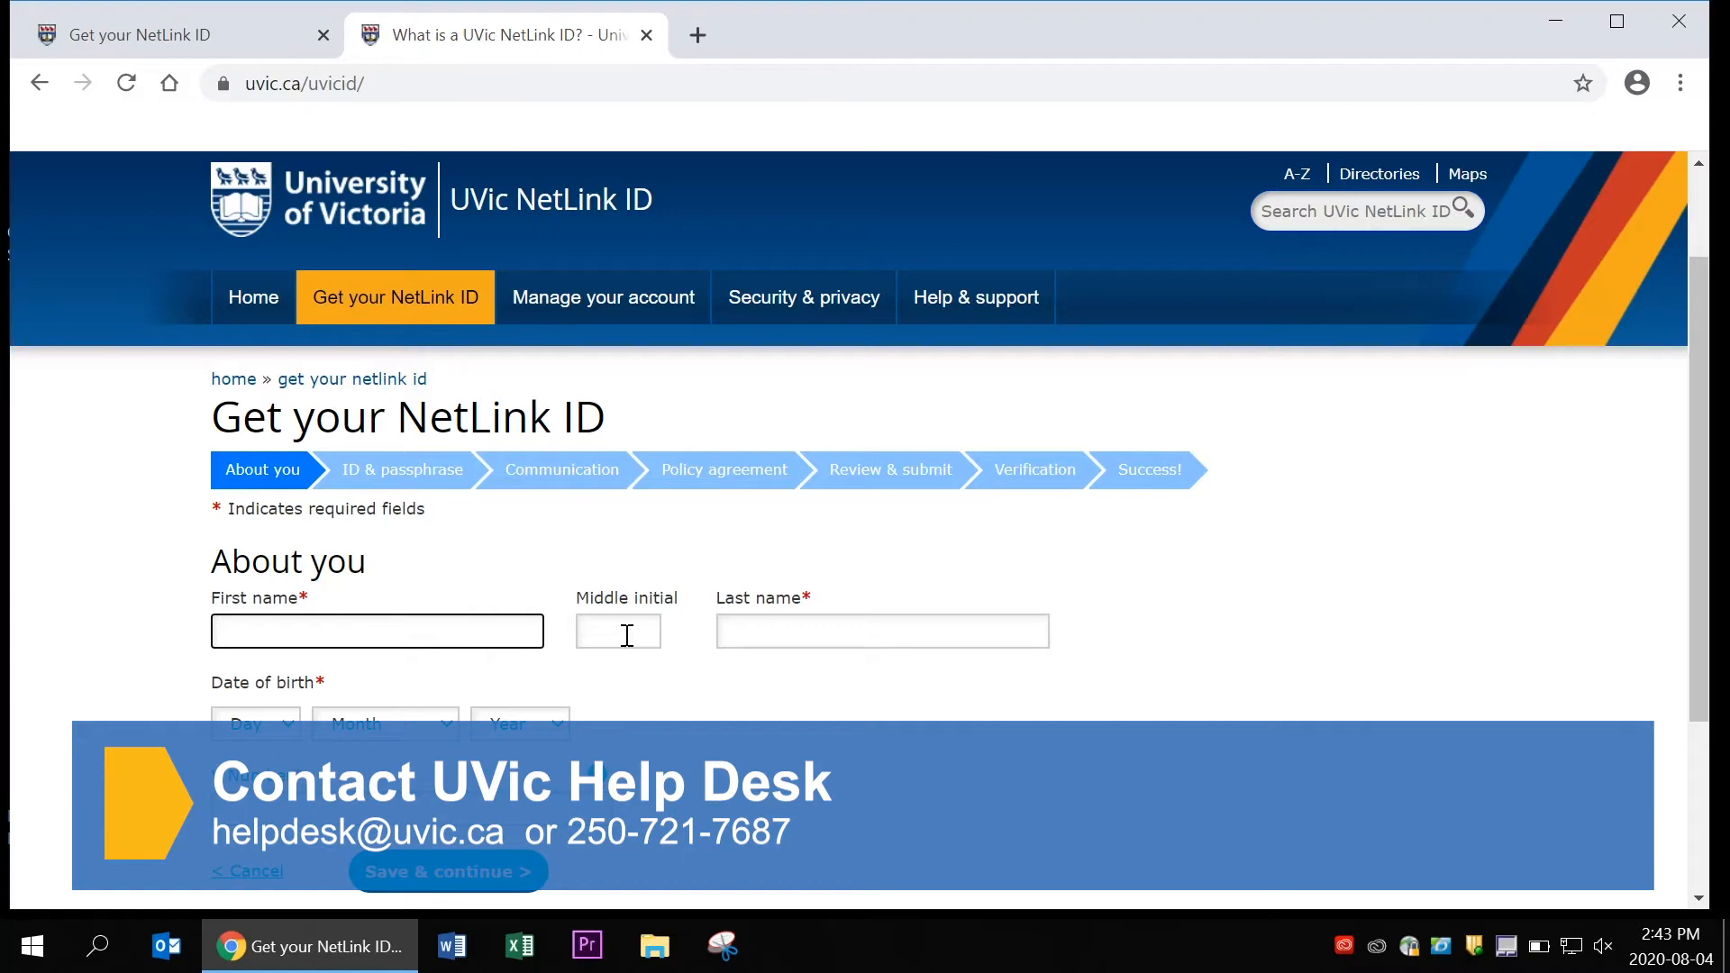
{"action": "left_click", "coordinate": [377, 630]}
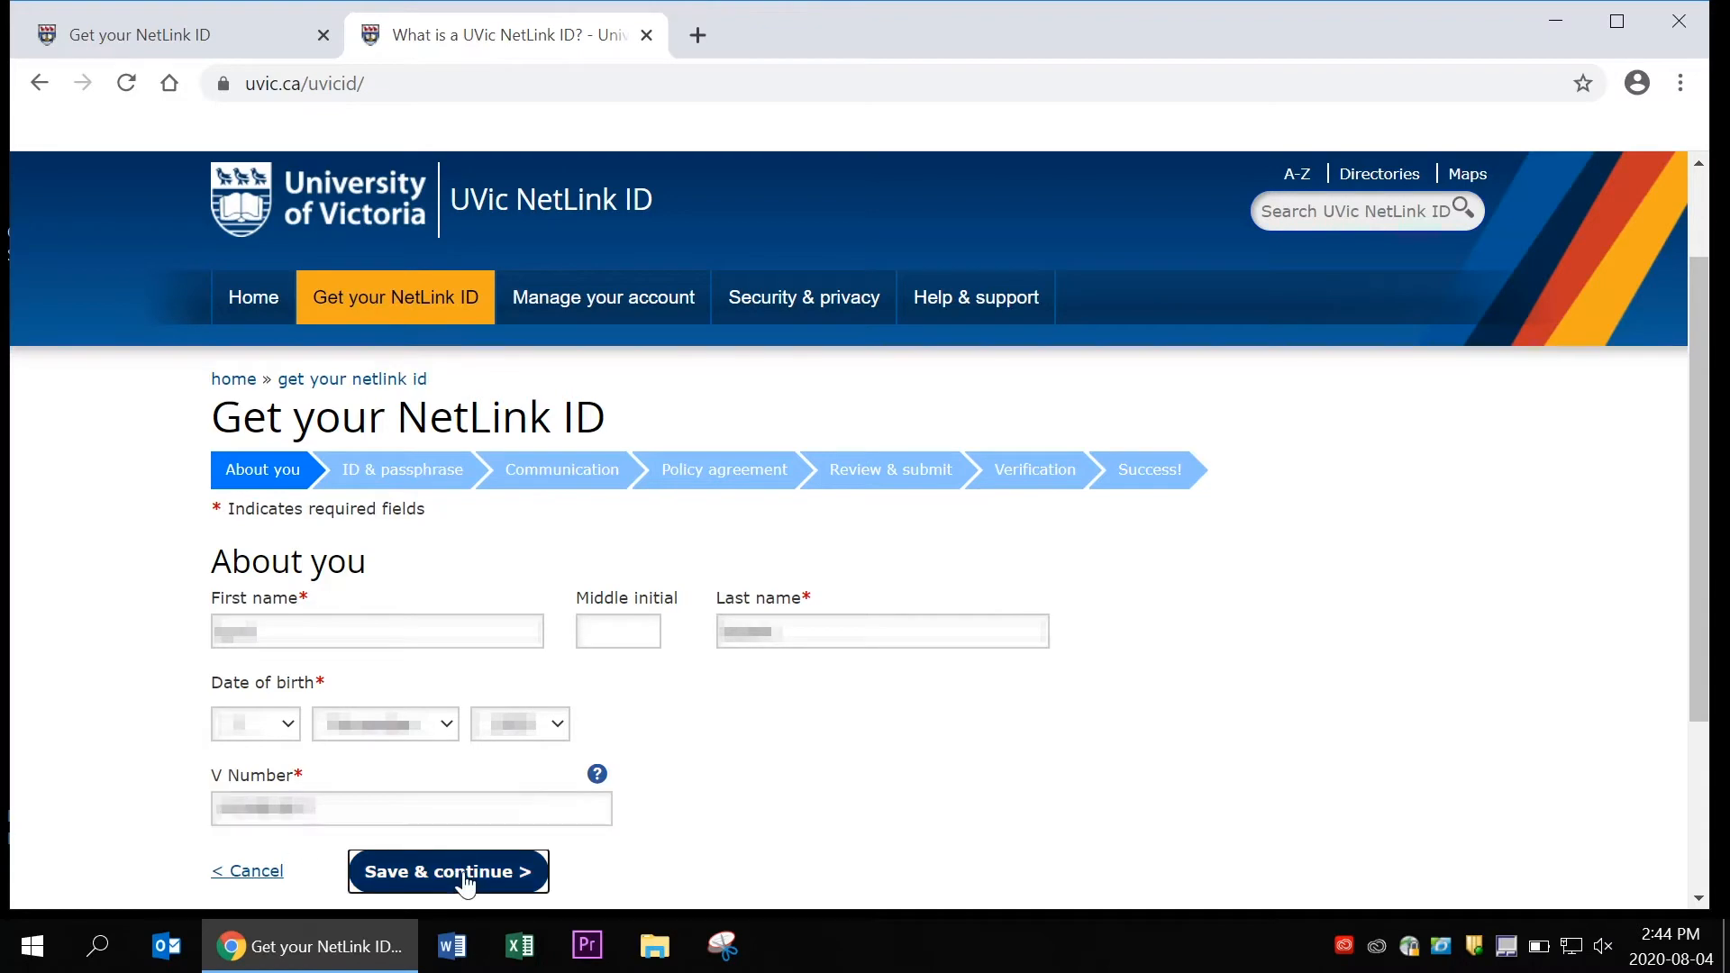
{"action": "left_click", "coordinate": [447, 871]}
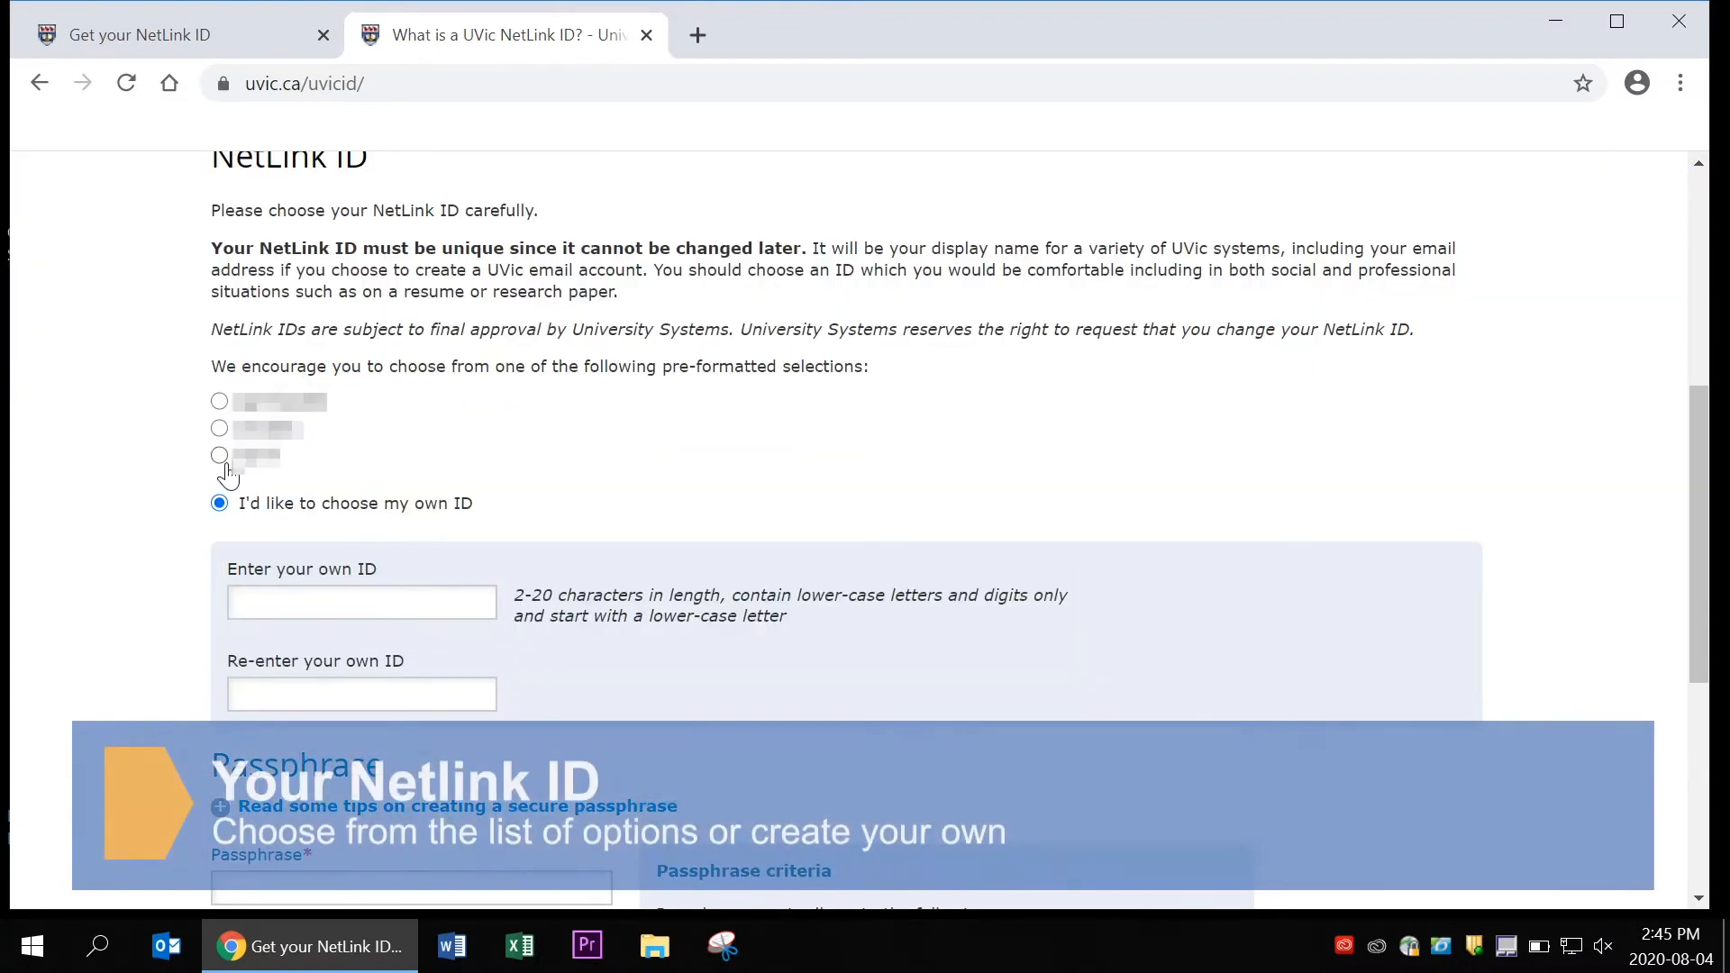
Pick a suggested NetLink ID, set a passphrase, and save
{"action": "left_click", "coordinate": [220, 454]}
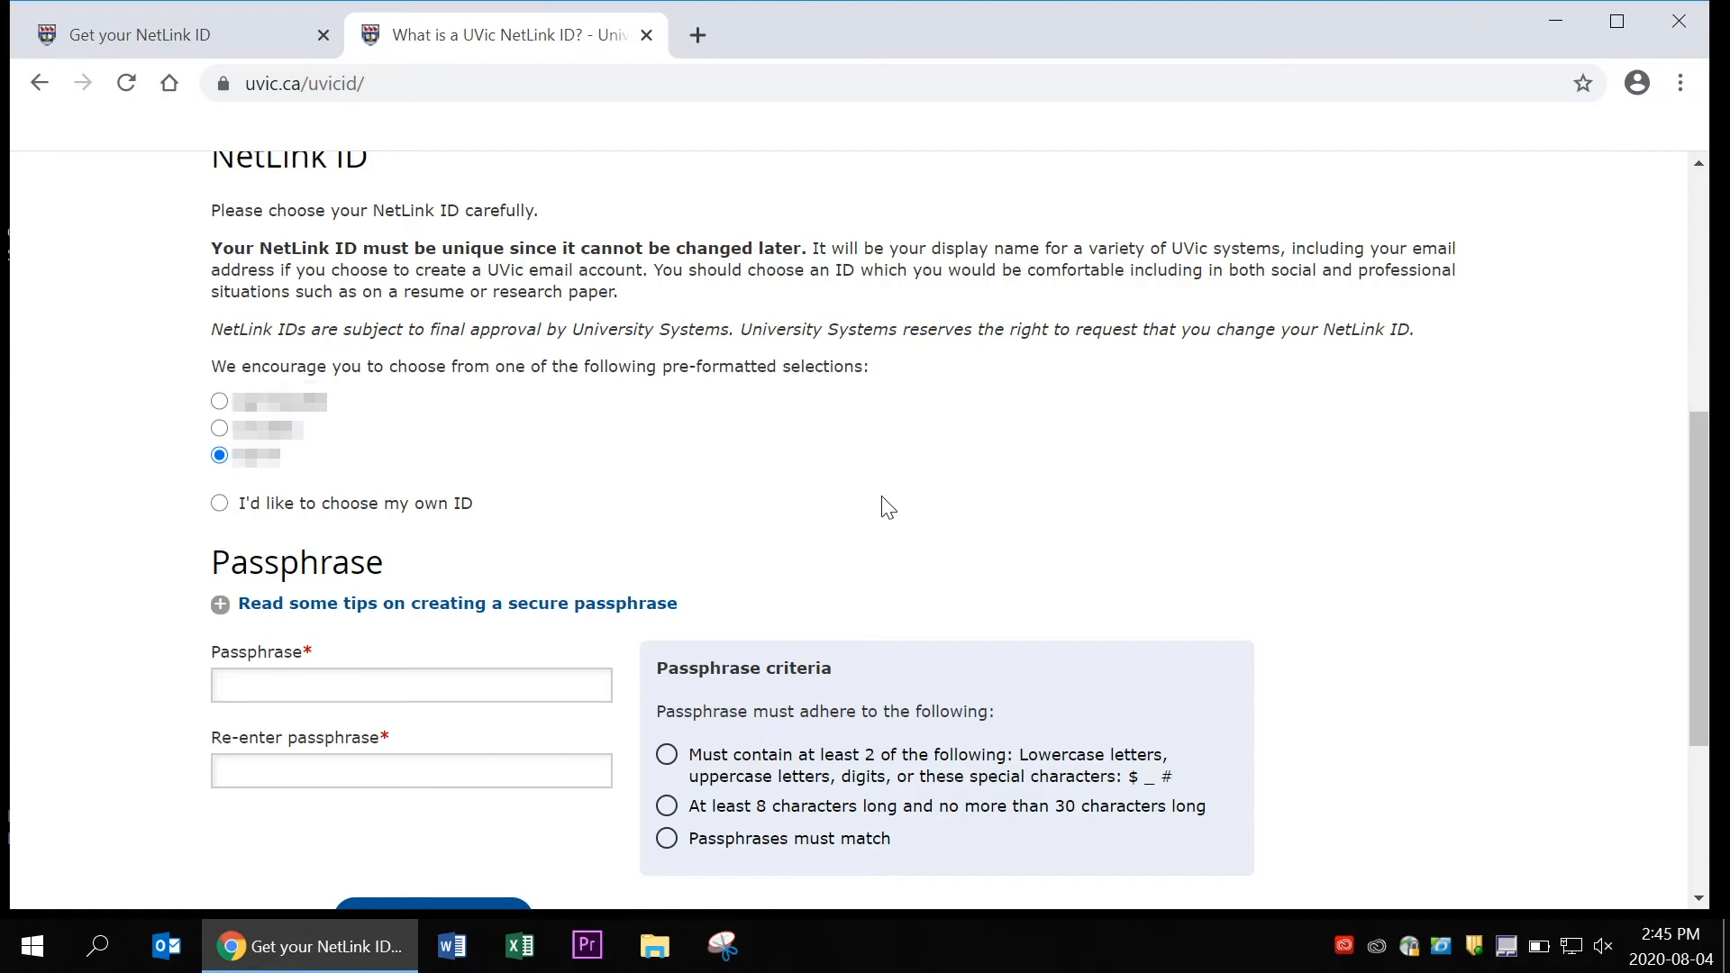
{"action": "mouse_move", "coordinate": [553, 649]}
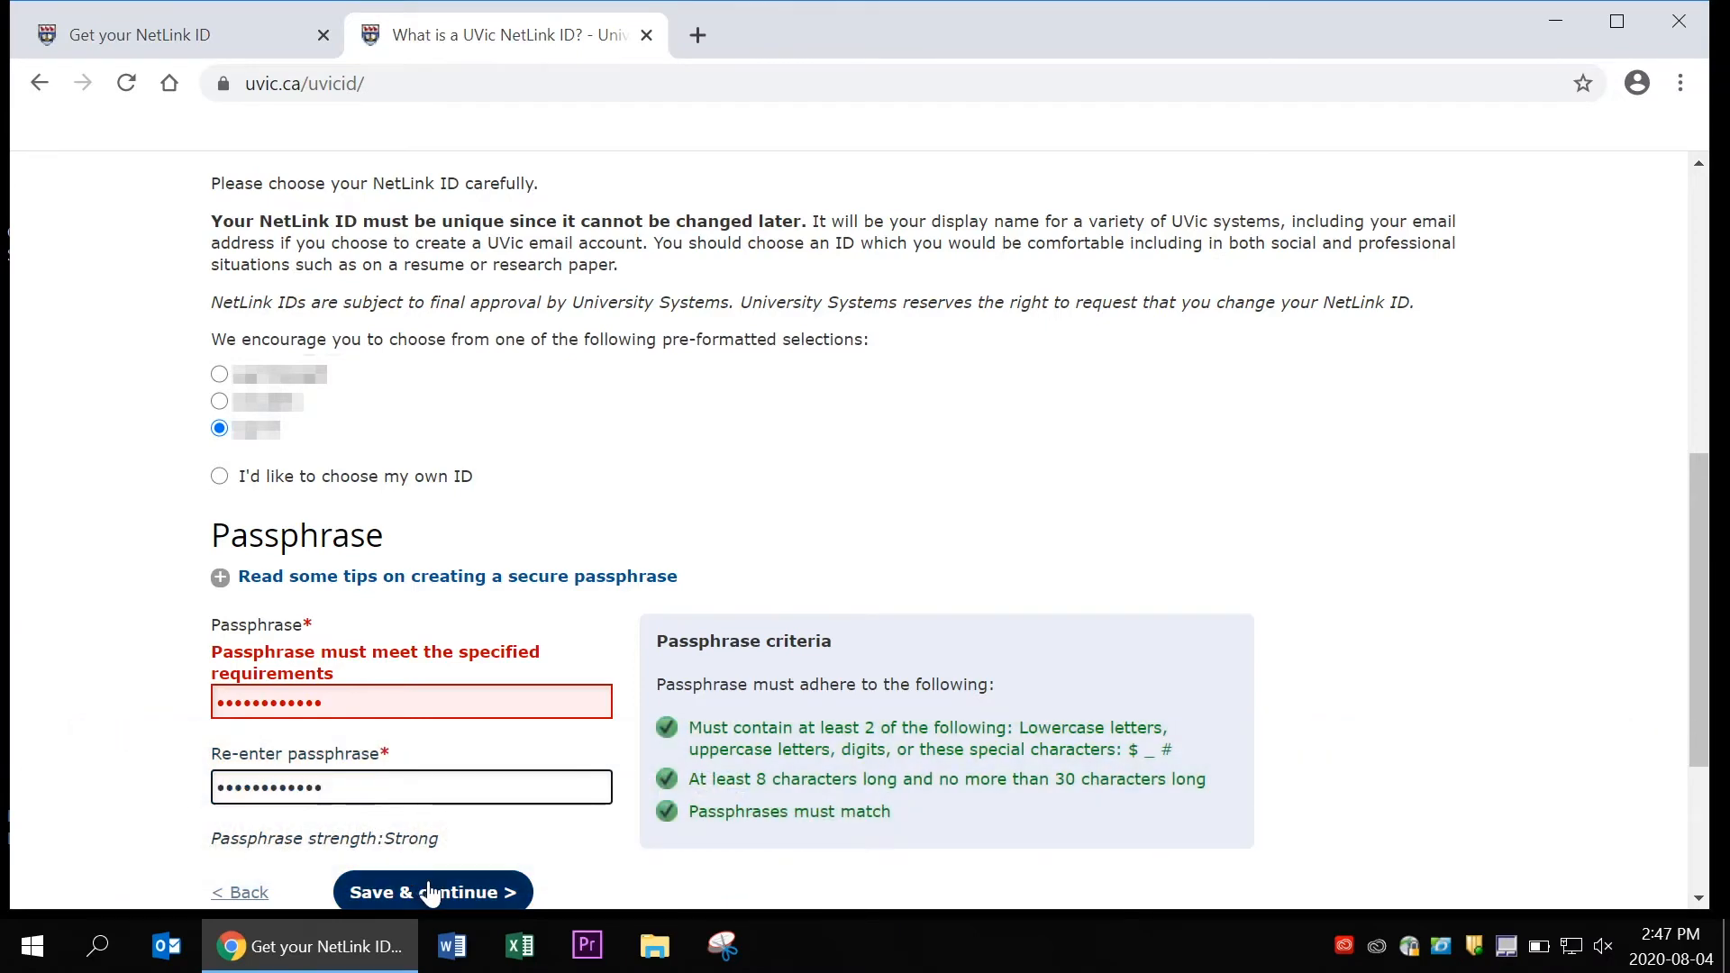
{"action": "left_click", "coordinate": [431, 891]}
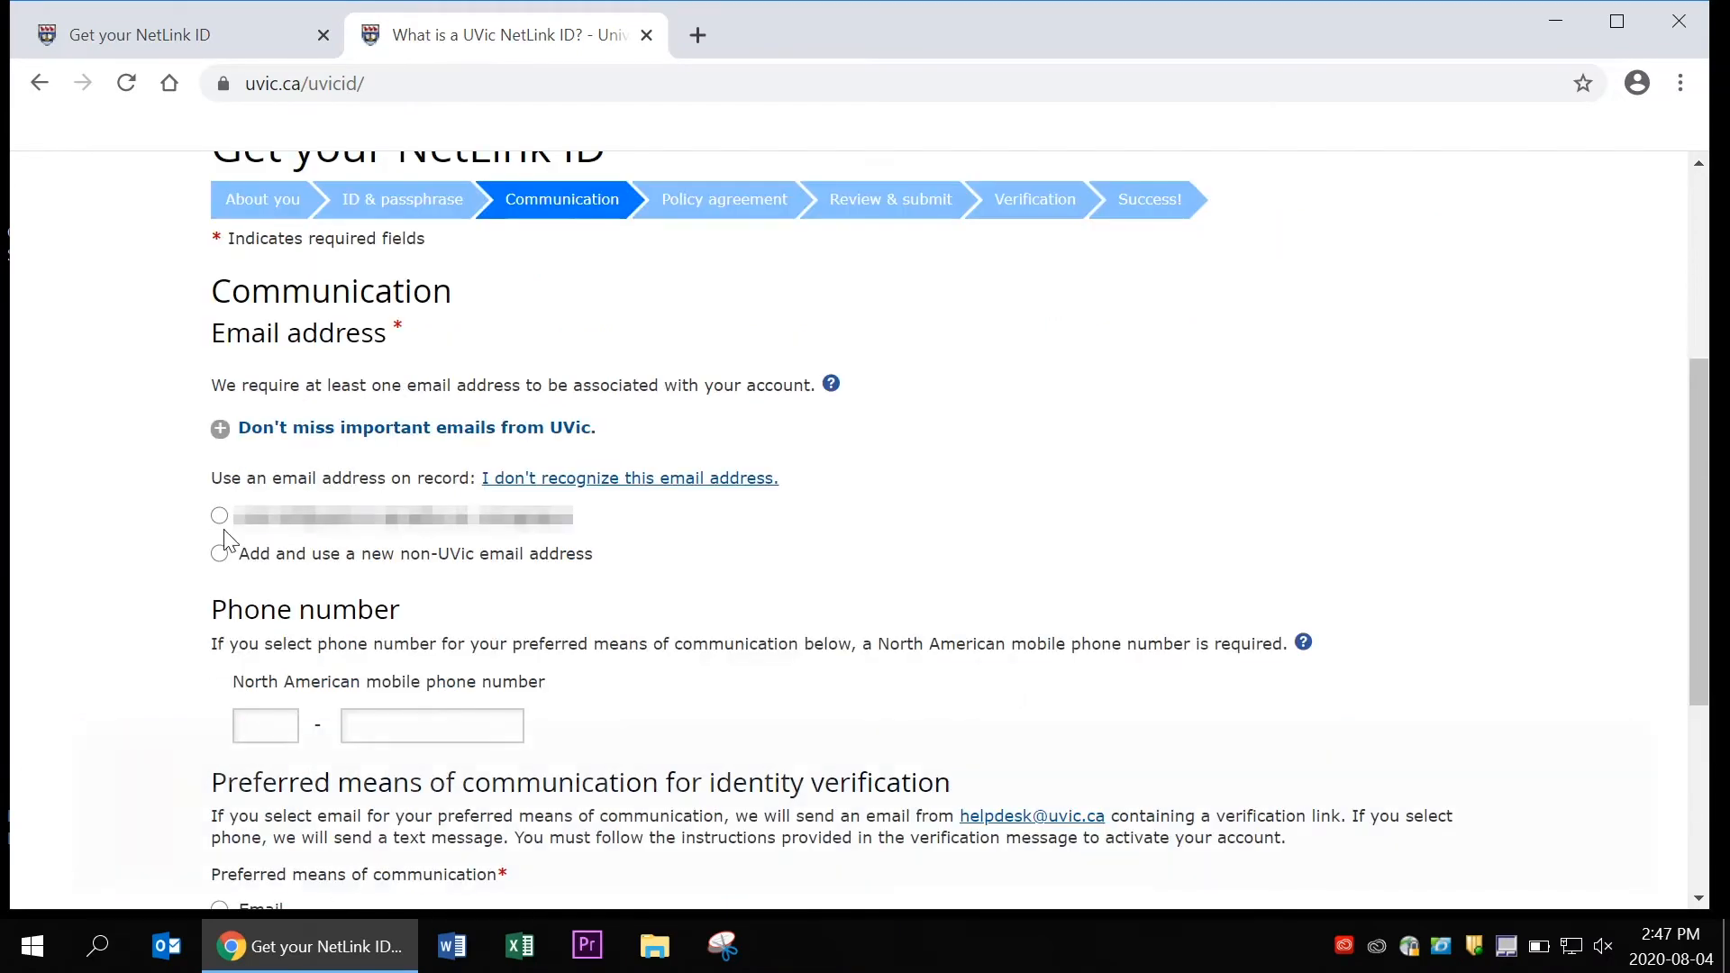
{"action": "left_click", "coordinate": [220, 515]}
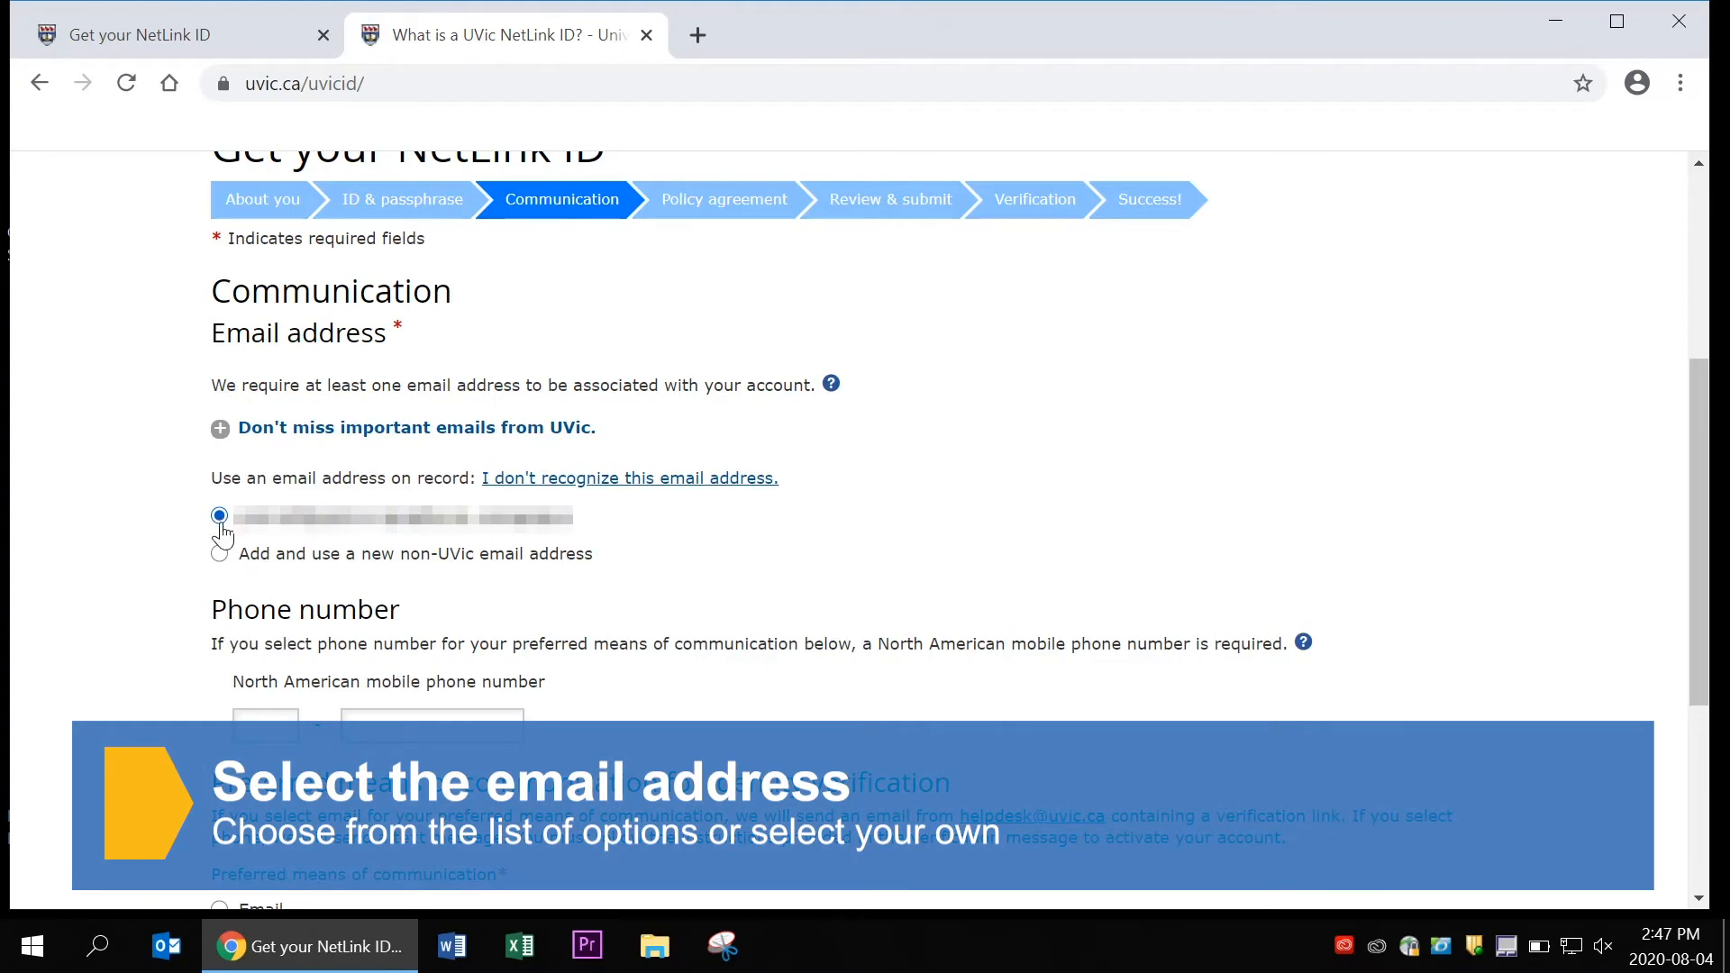
{"action": "left_click", "coordinate": [220, 552]}
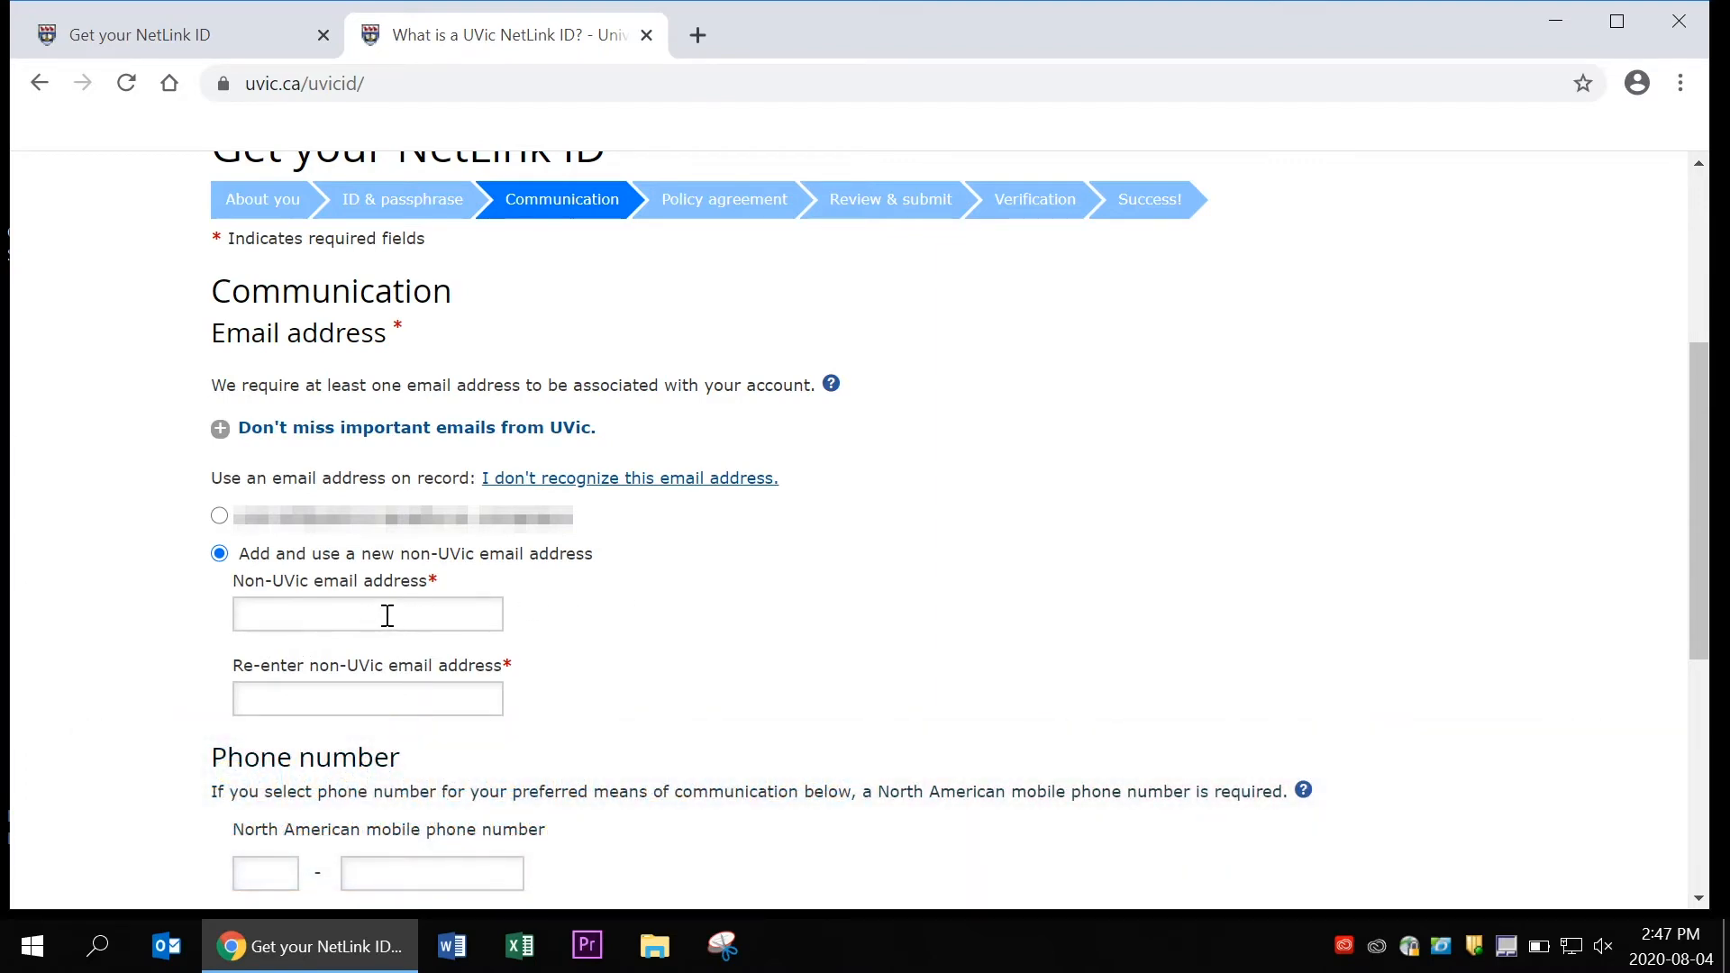
{"action": "left_click", "coordinate": [368, 615]}
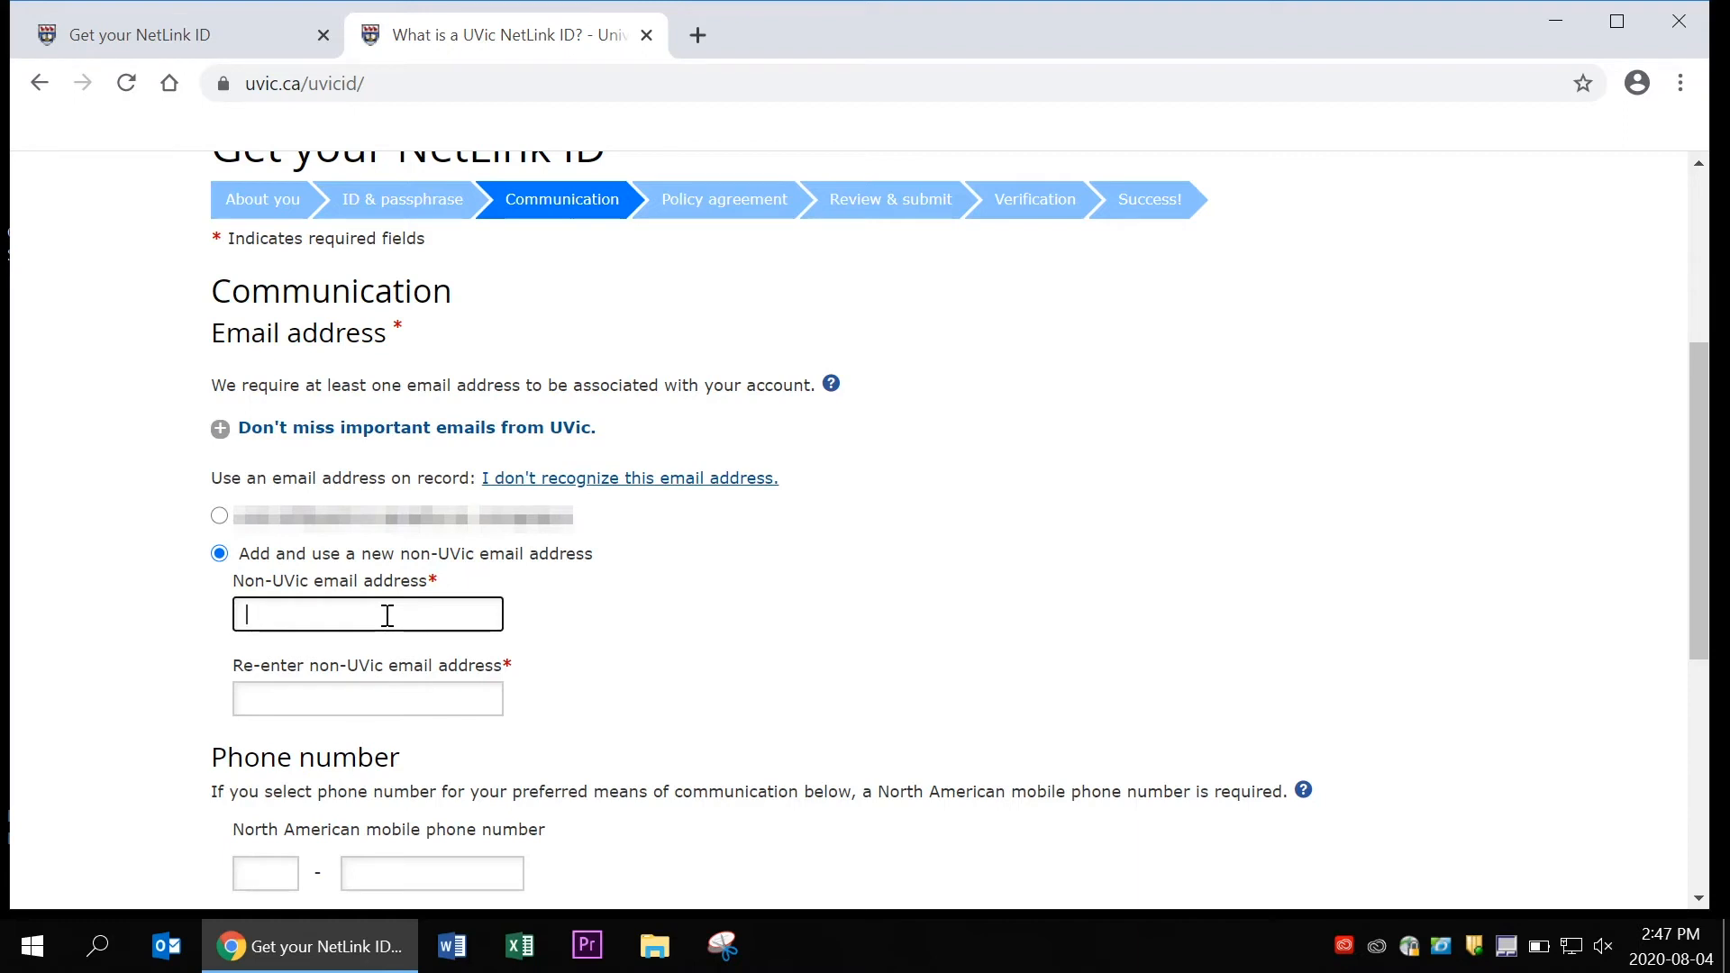
{"action": "type", "text": "fakeemail@gmail.com"}
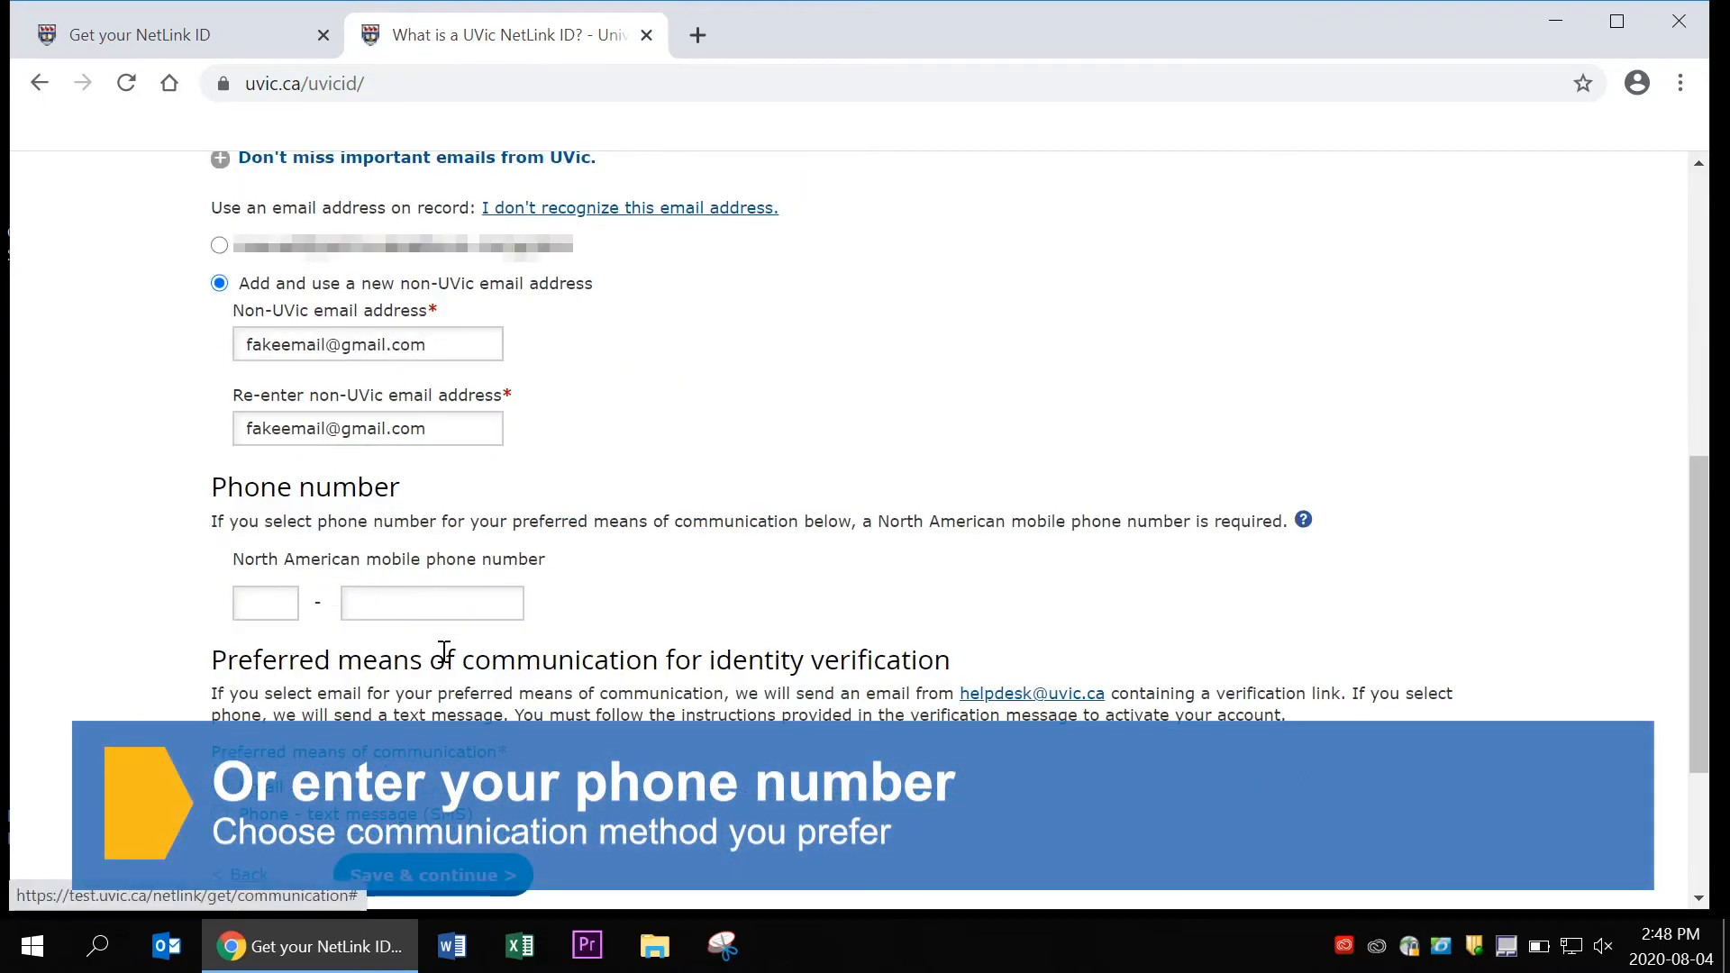
{"action": "scroll", "scroll_direction": "down", "scroll_amount": 3}
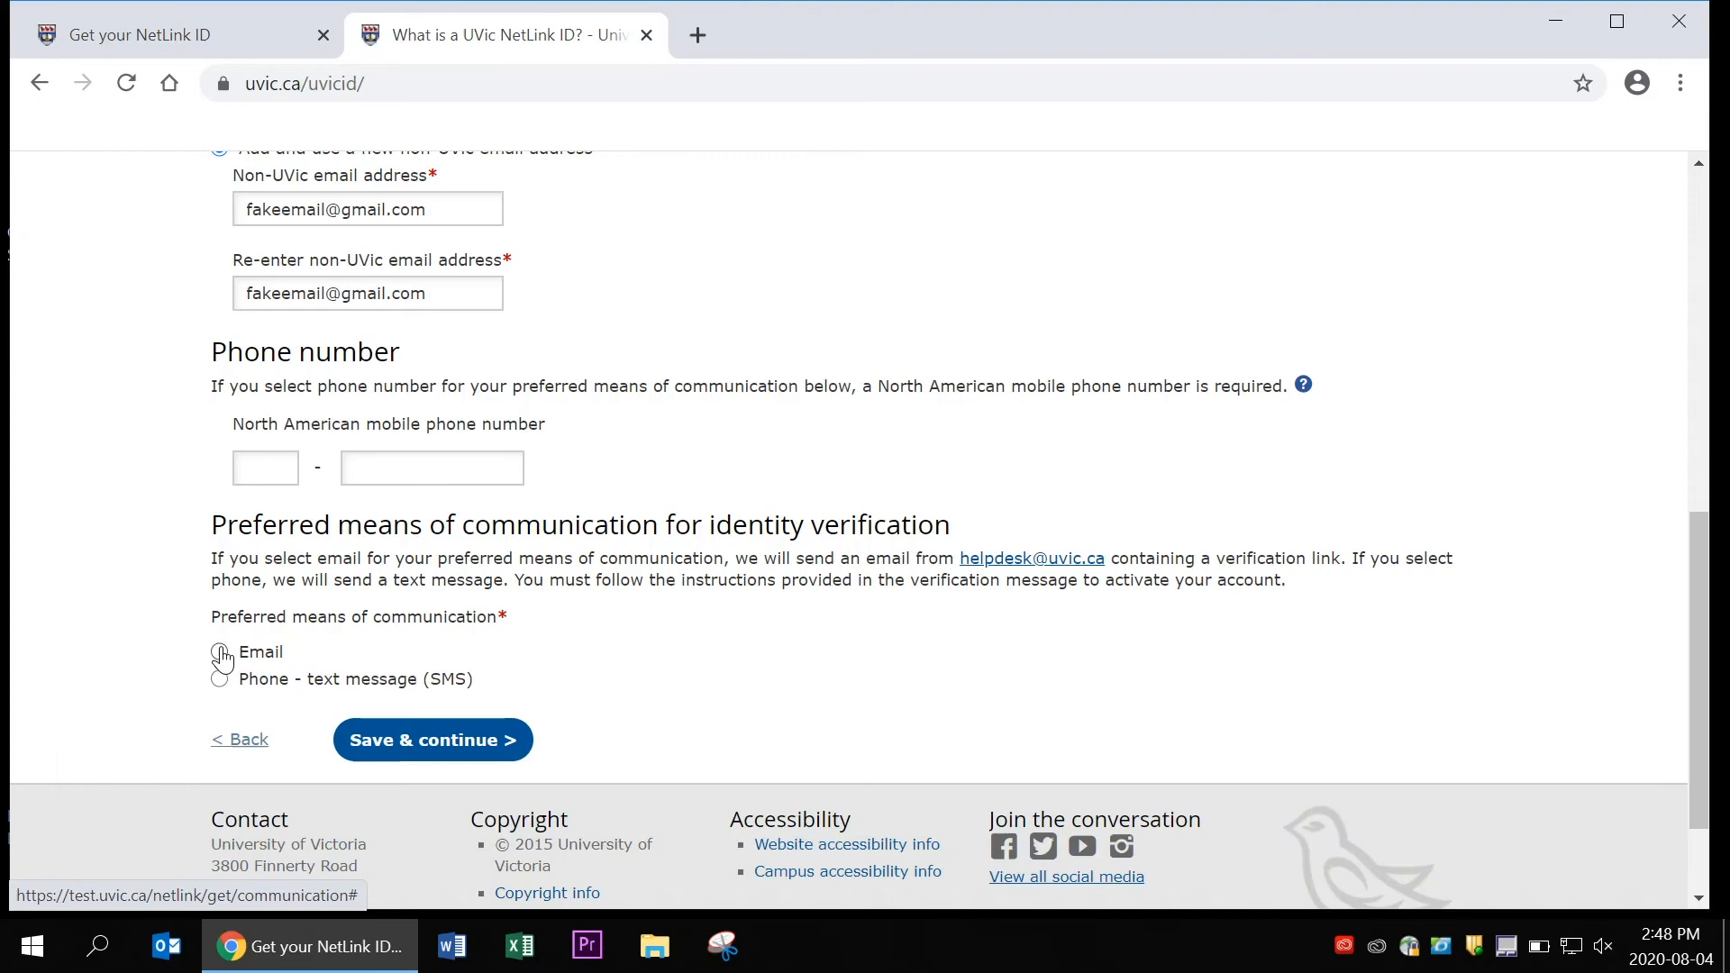
{"action": "left_click", "coordinate": [220, 652]}
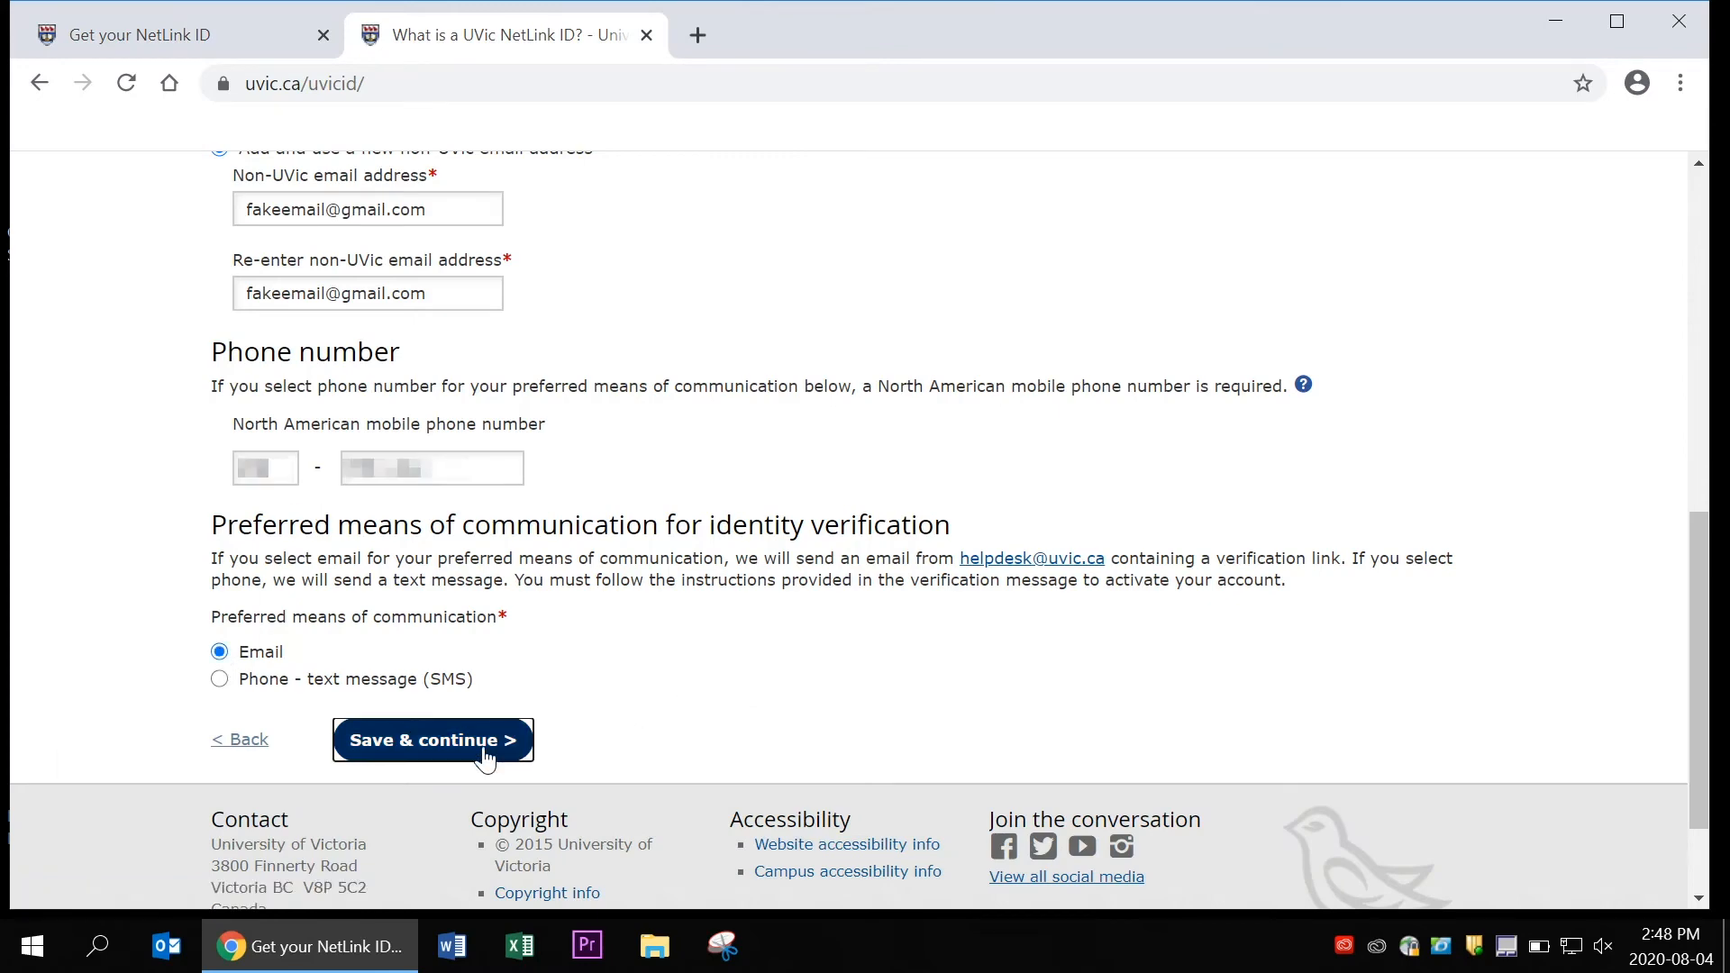
{"action": "left_click", "coordinate": [431, 739]}
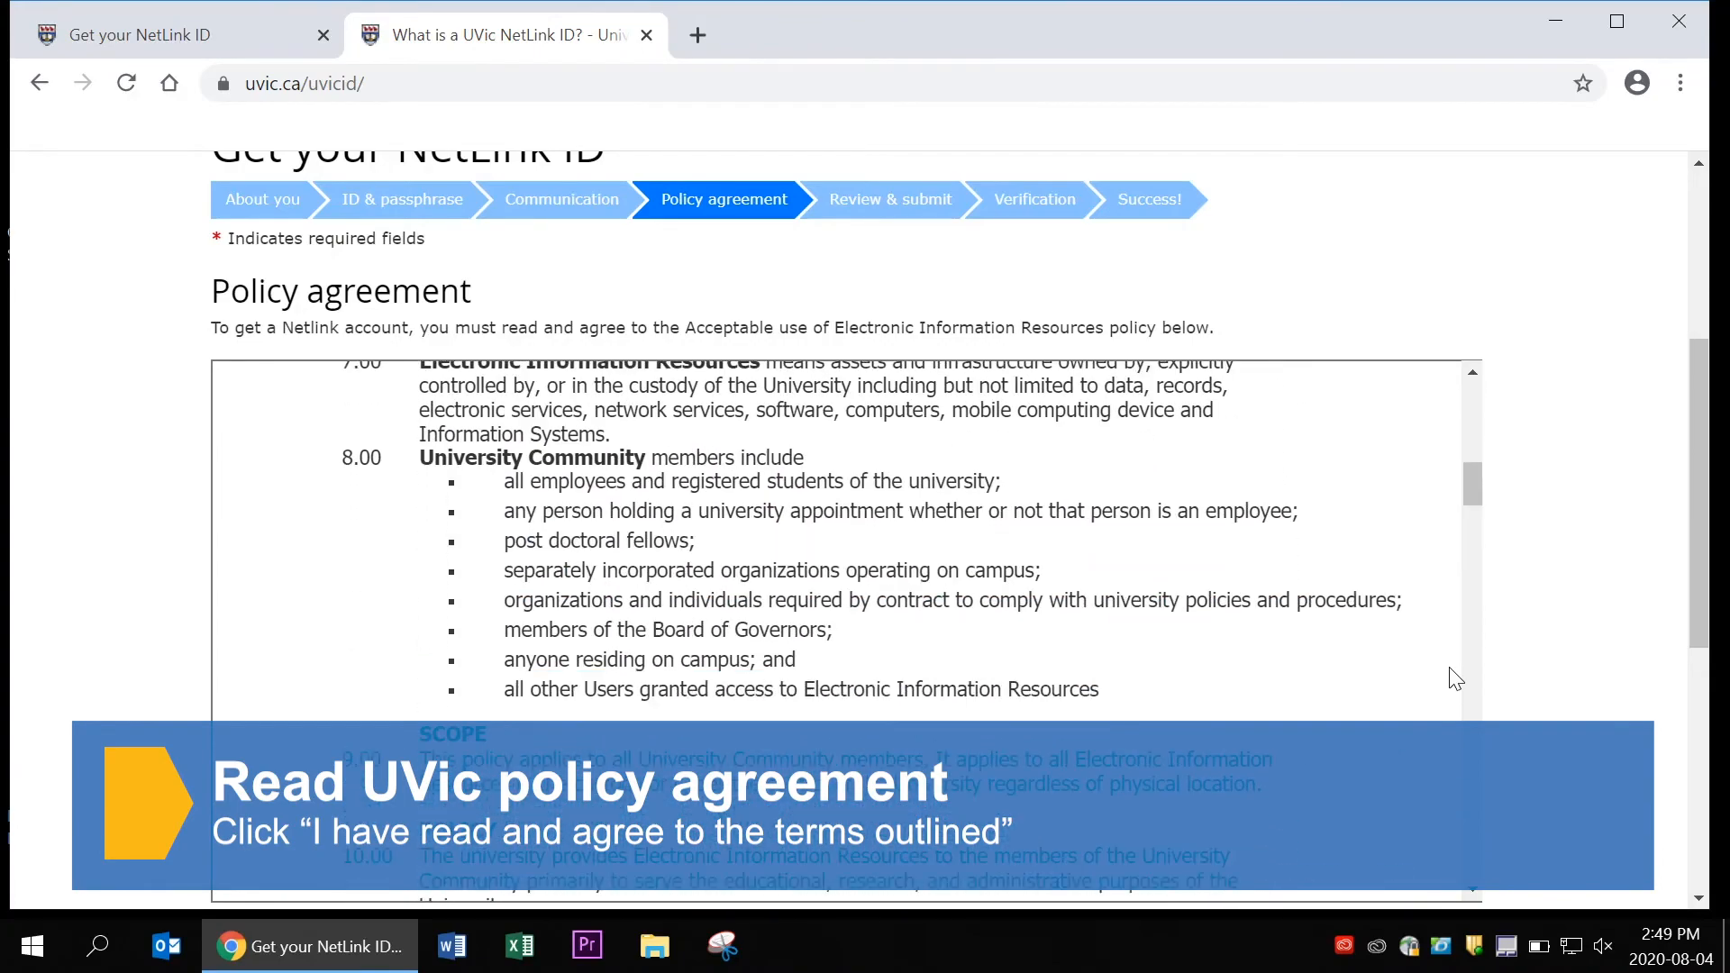
Read through the acceptable-use policy, agree to its terms, and continue to review
{"action": "scroll", "scroll_direction": "down", "scroll_amount": 3}
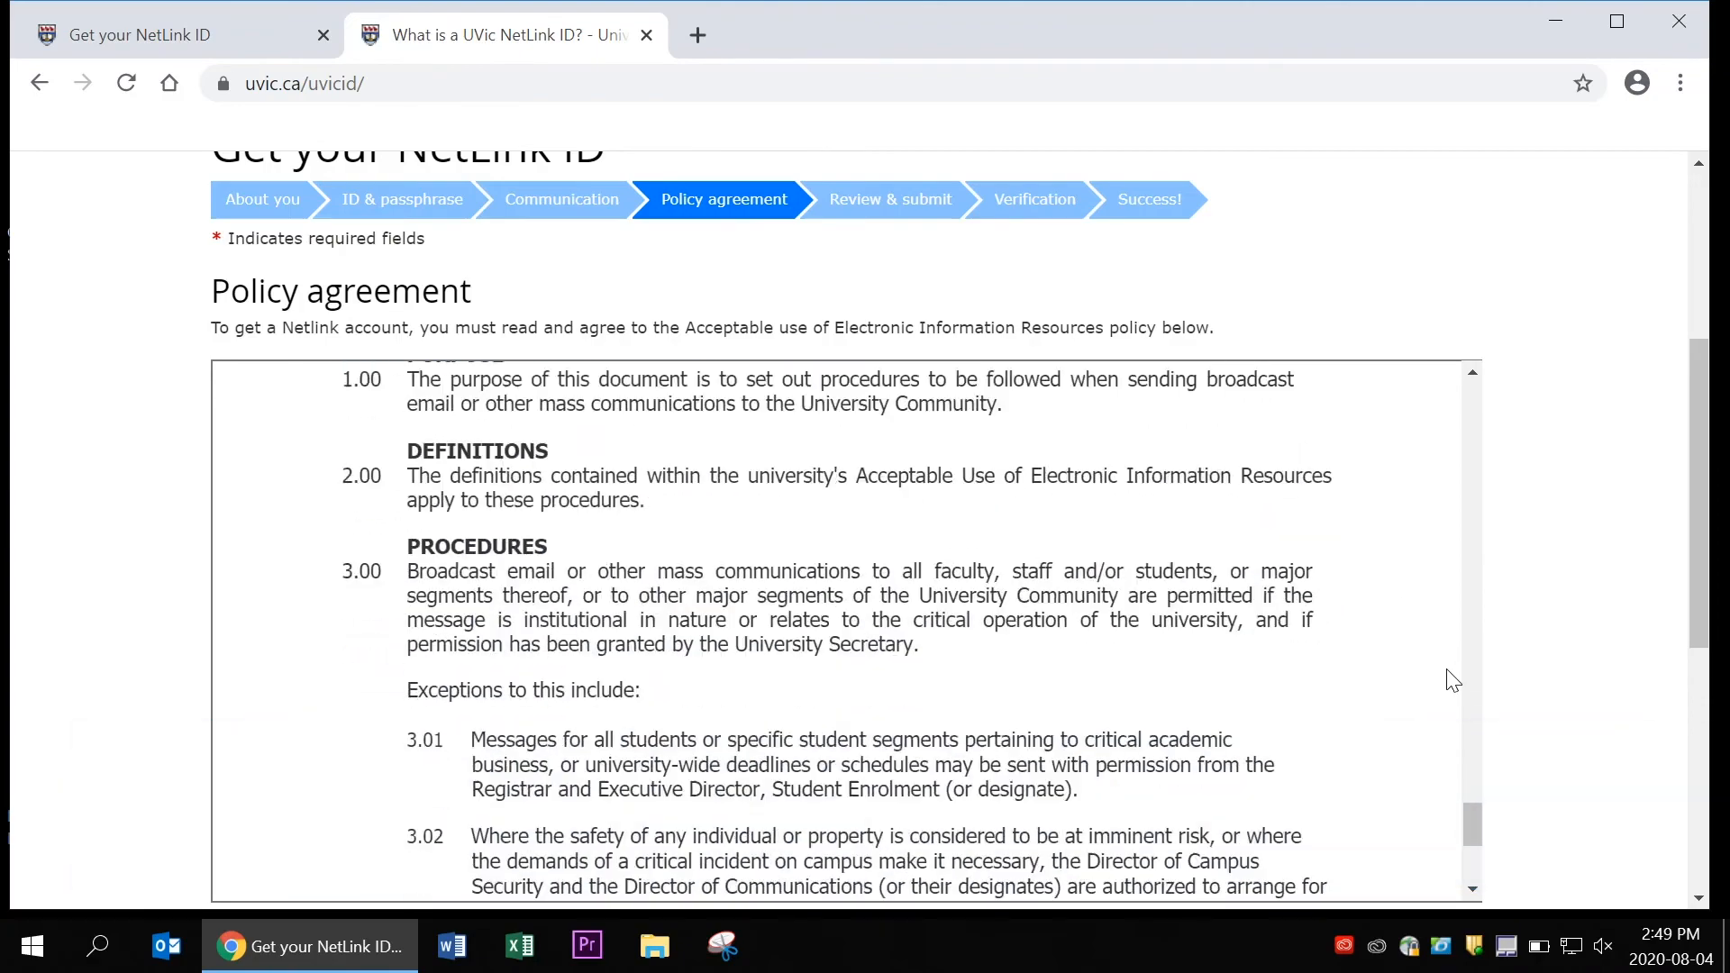
{"action": "scroll", "scroll_direction": "down", "scroll_amount": 3}
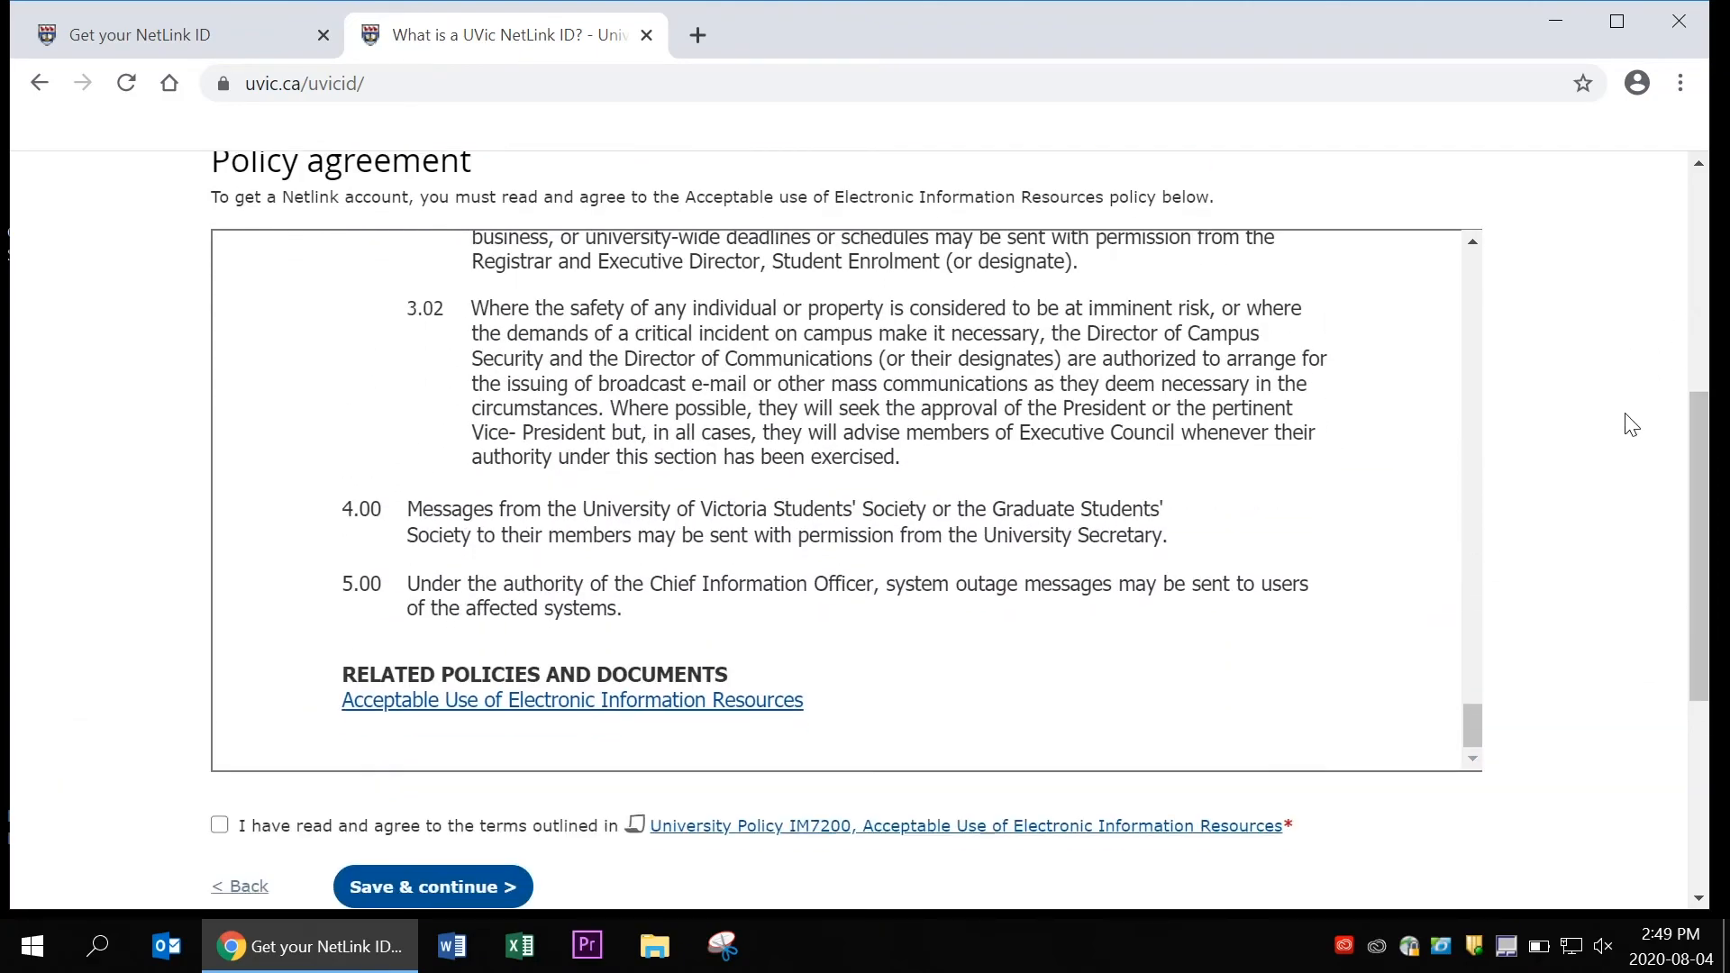
{"action": "scroll", "scroll_direction": "down", "scroll_amount": 3}
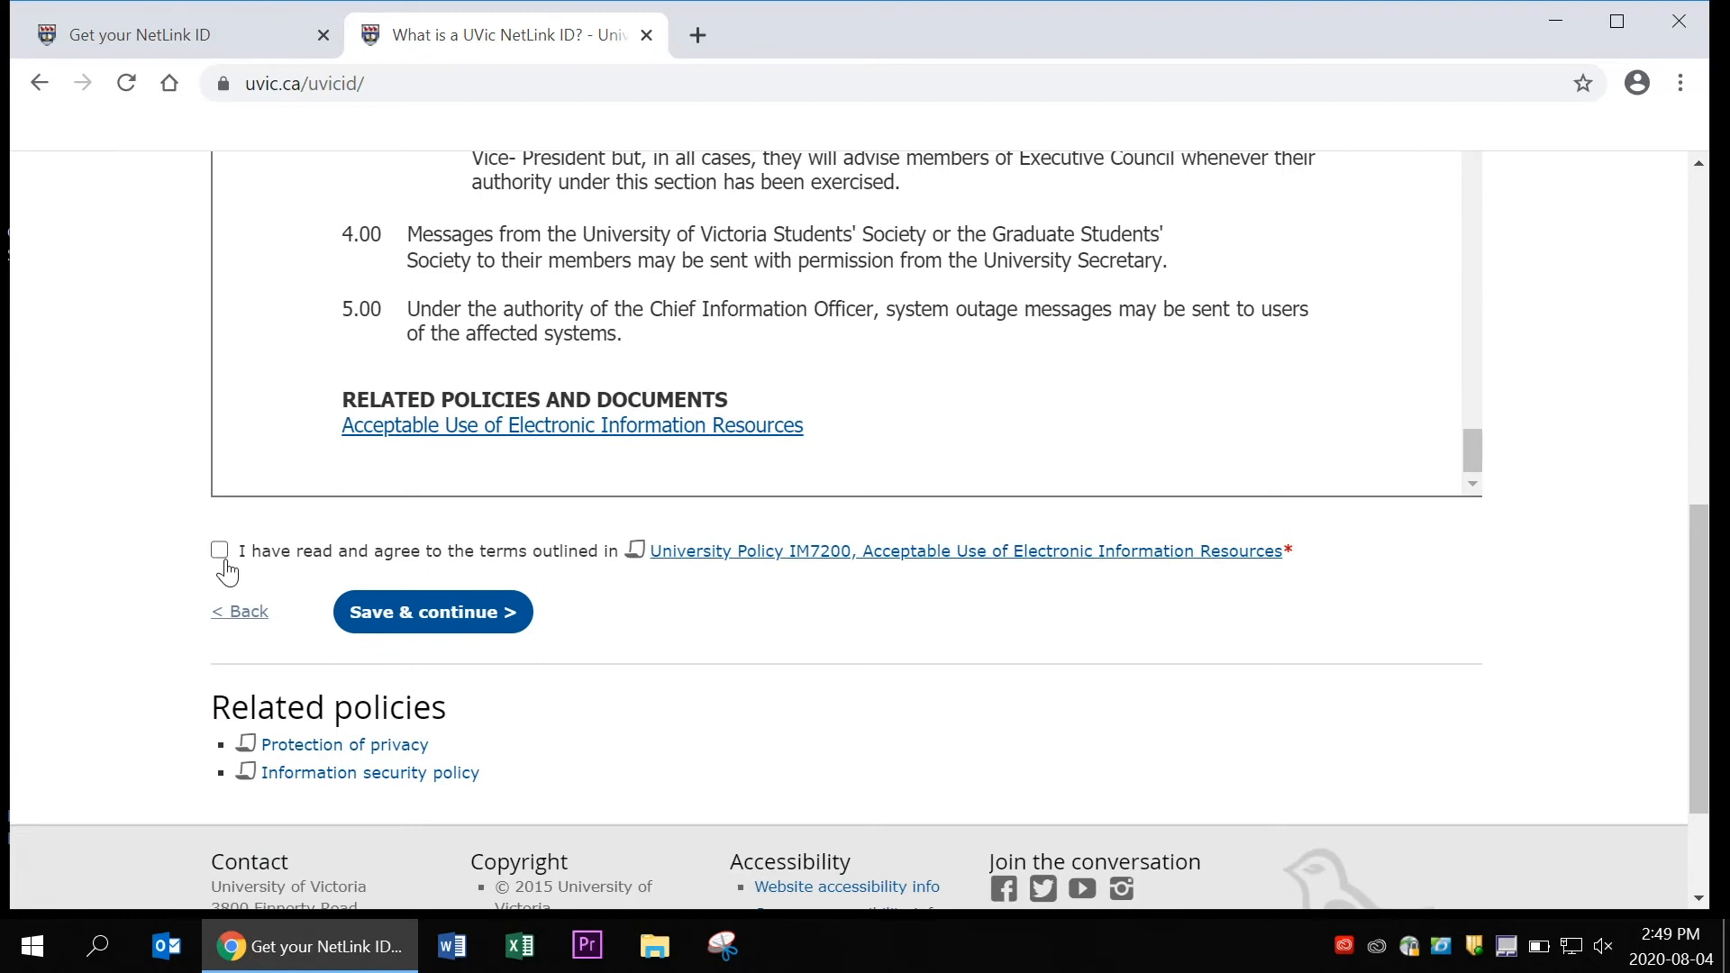
{"action": "mouse_move", "coordinate": [221, 565]}
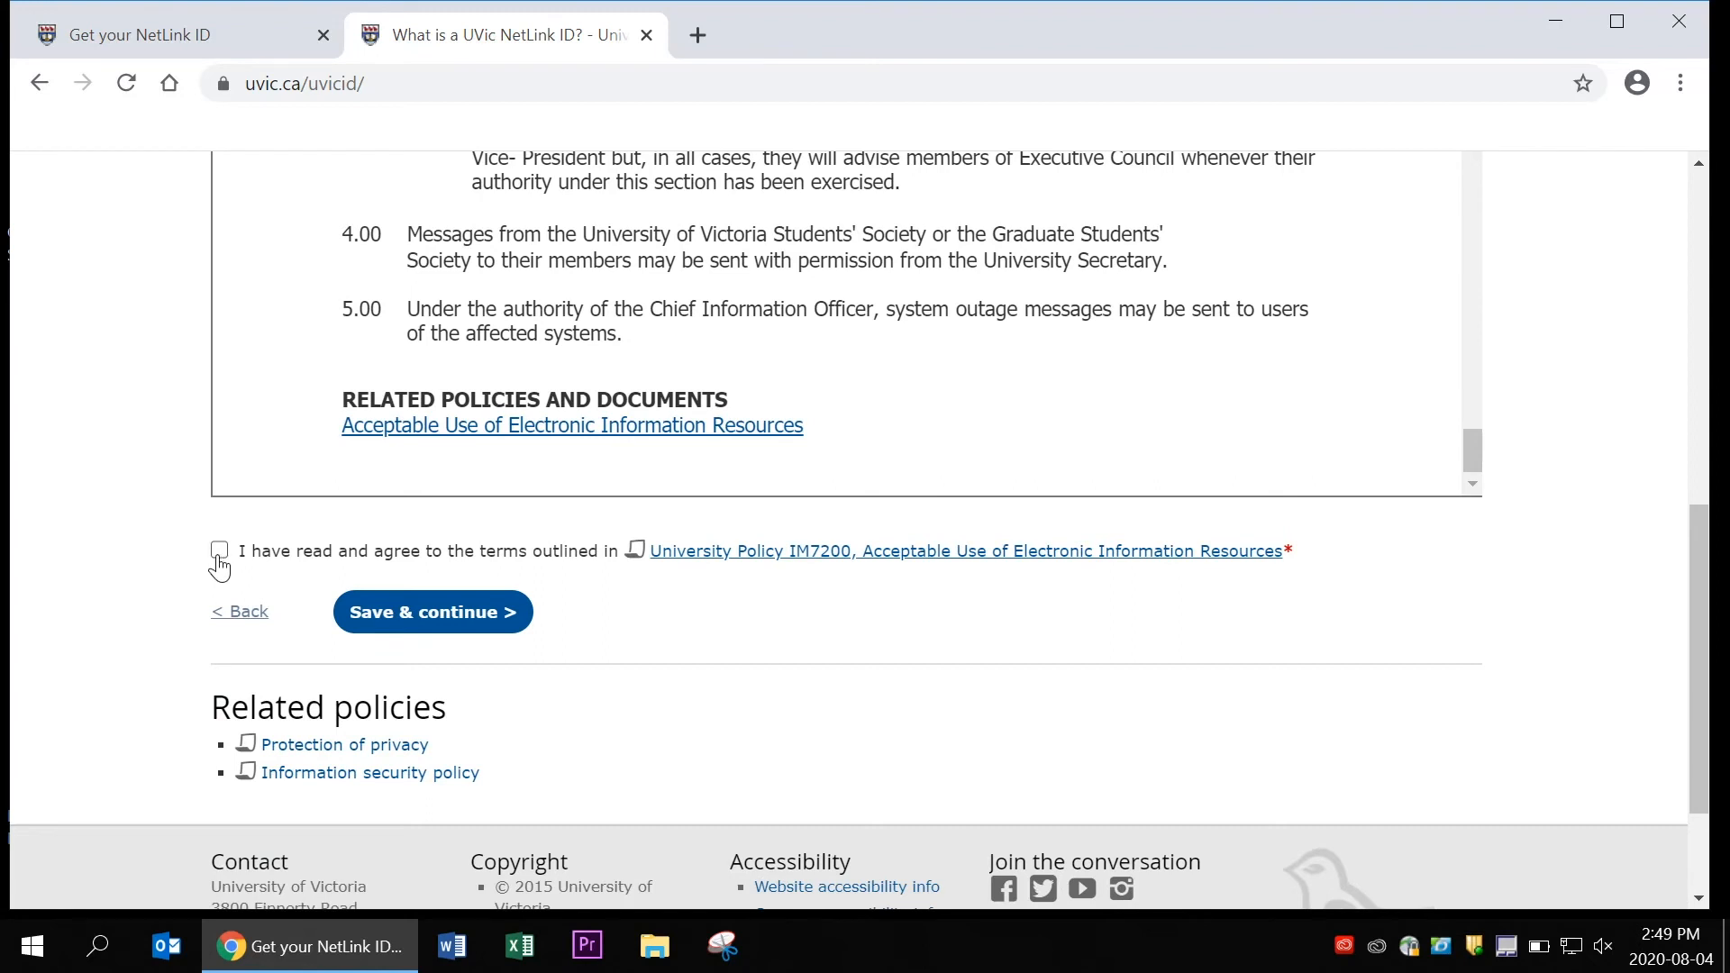
{"action": "left_click", "coordinate": [218, 550]}
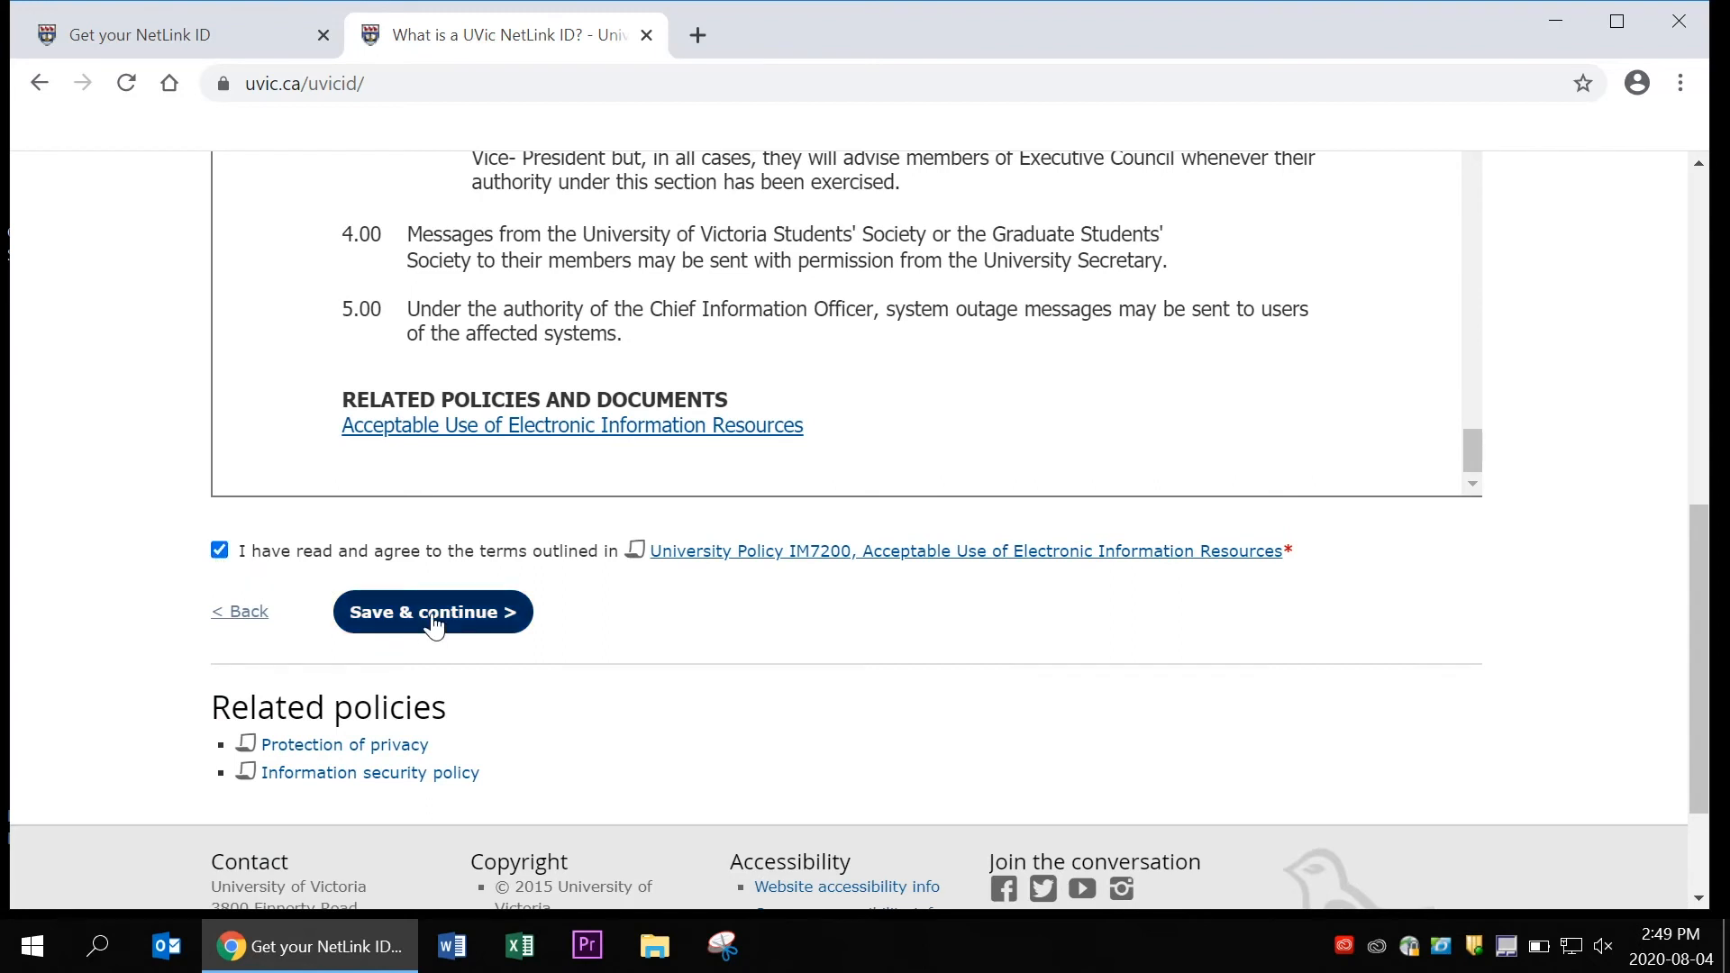
{"action": "left_click", "coordinate": [431, 611]}
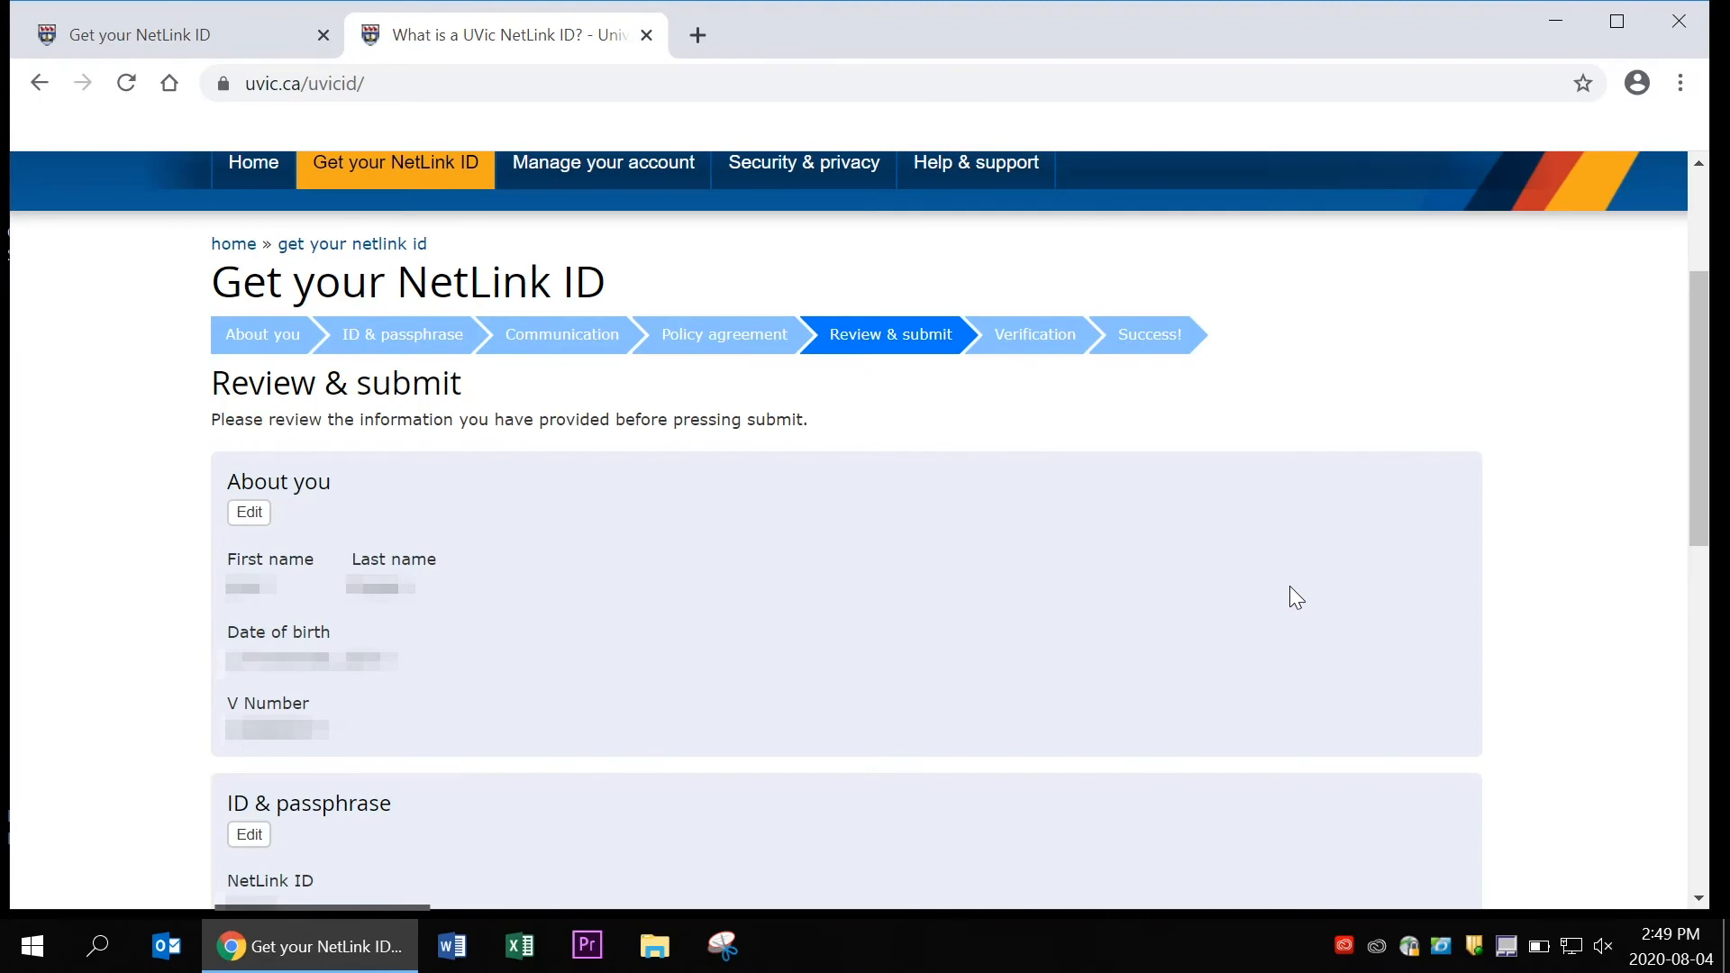
Check the application summary and submit the signup
{"action": "scroll", "scroll_direction": "down", "scroll_amount": 3}
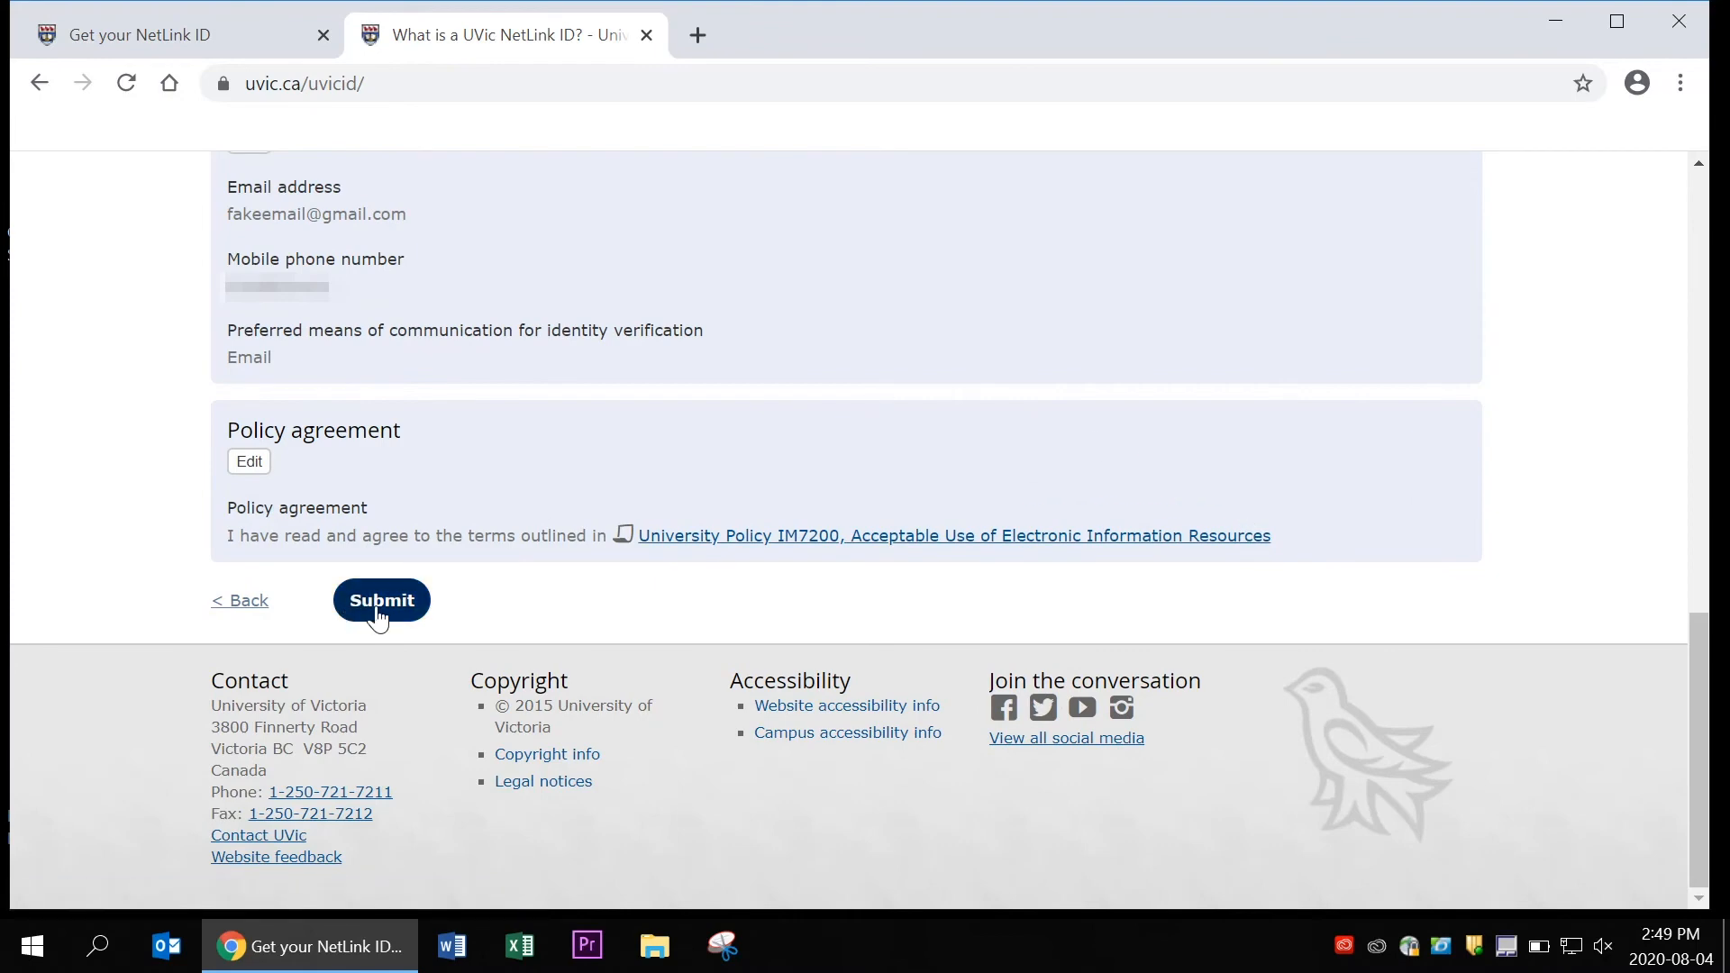
{"action": "left_click", "coordinate": [381, 600]}
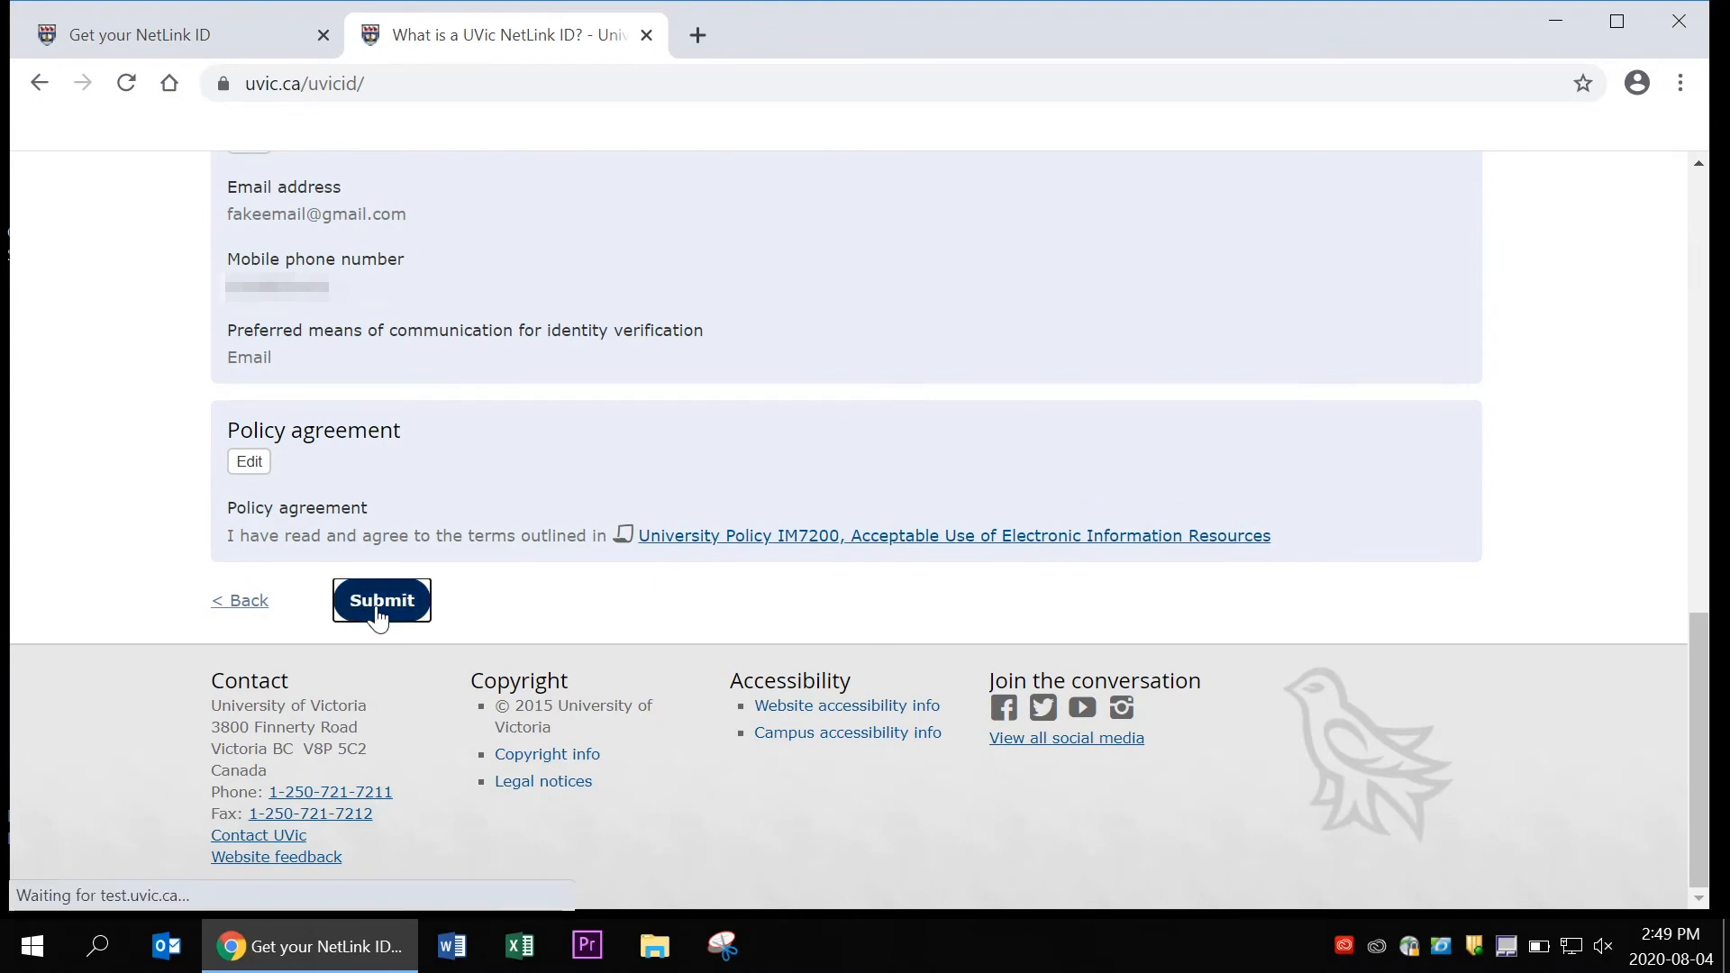
{"action": "left_click", "coordinate": [381, 600]}
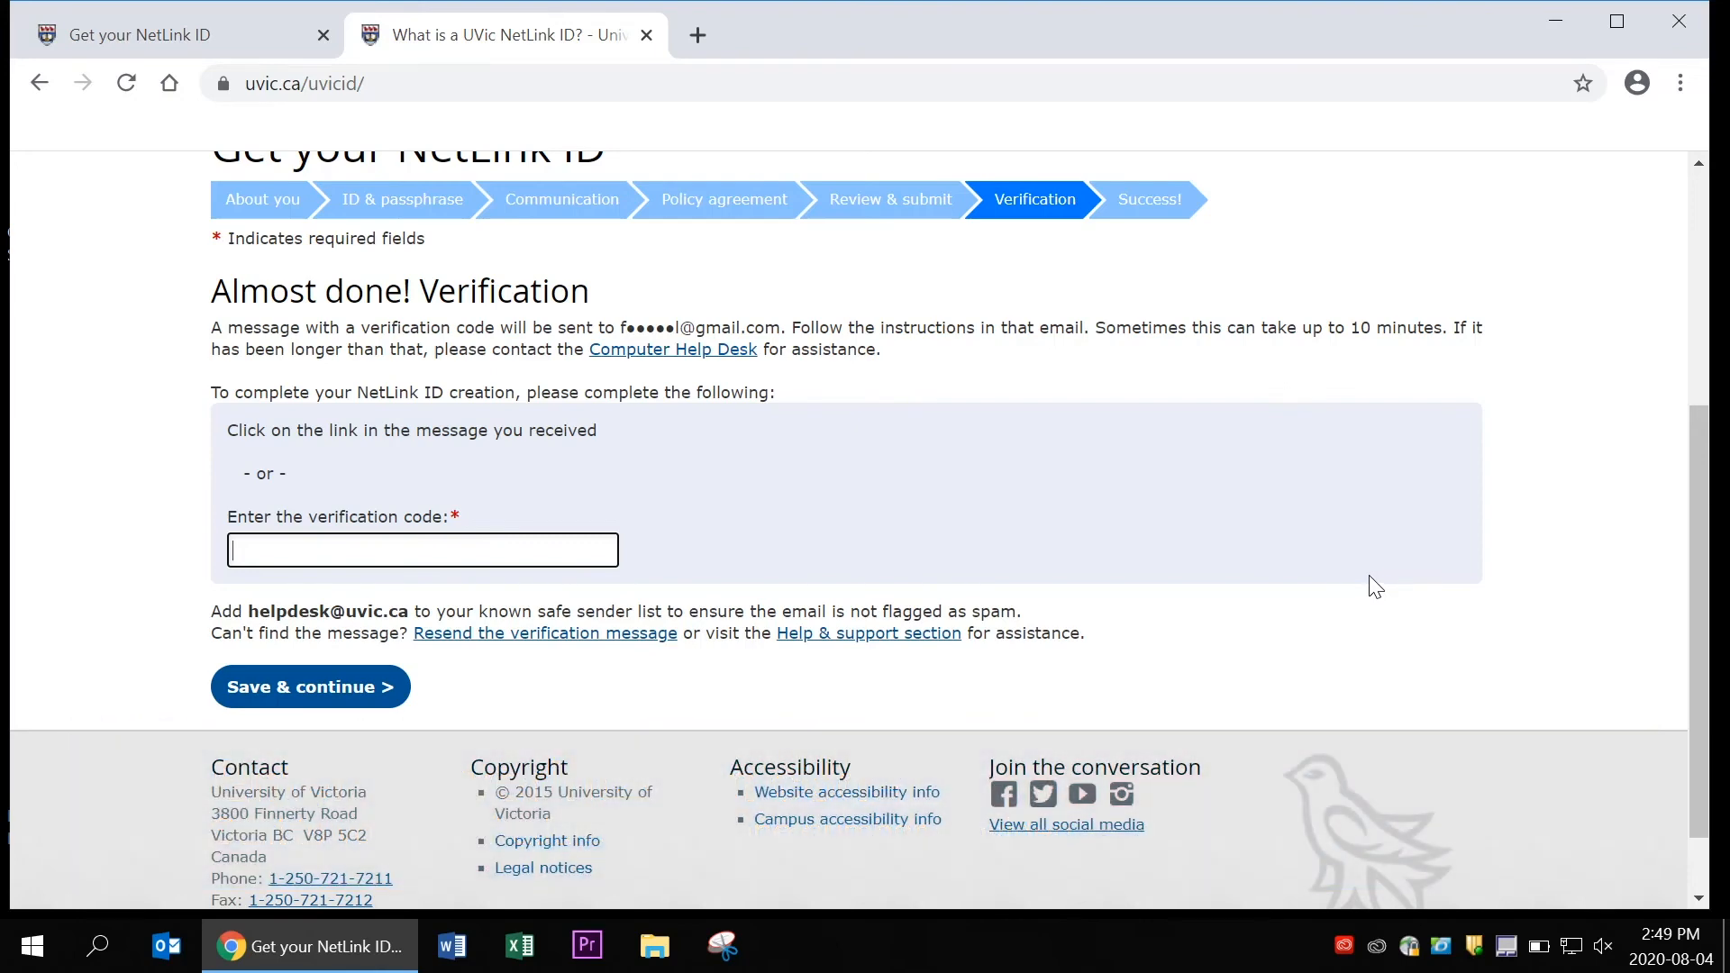
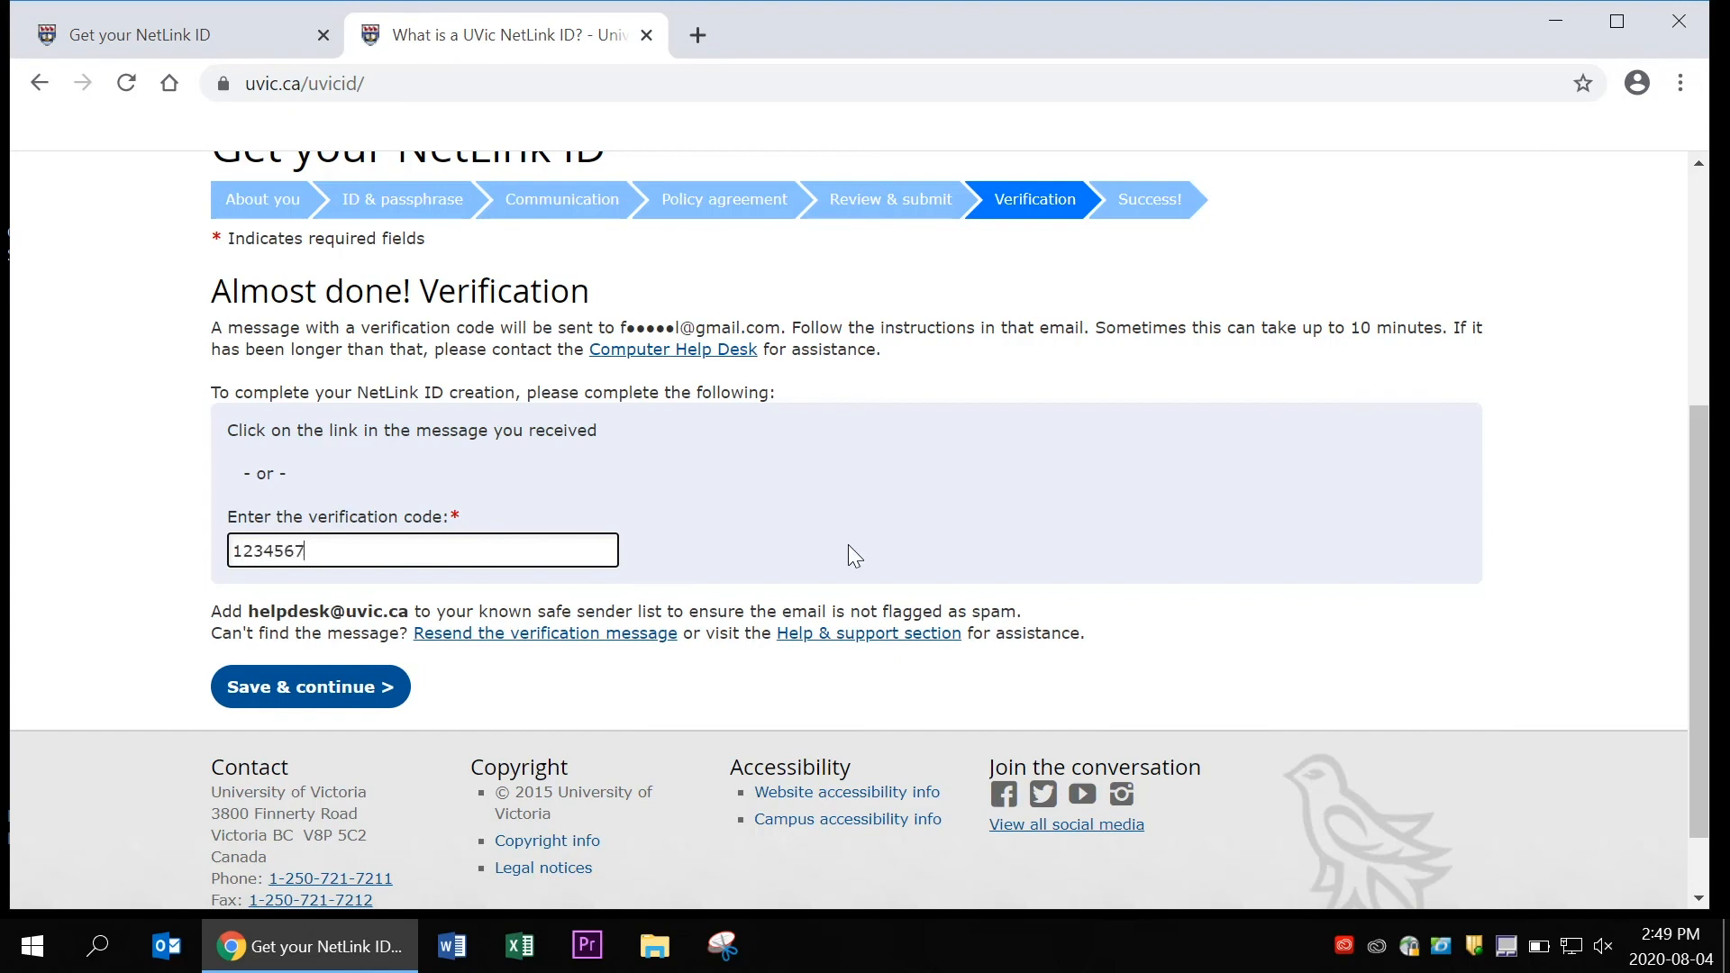
{"action": "mouse_move", "coordinate": [476, 726]}
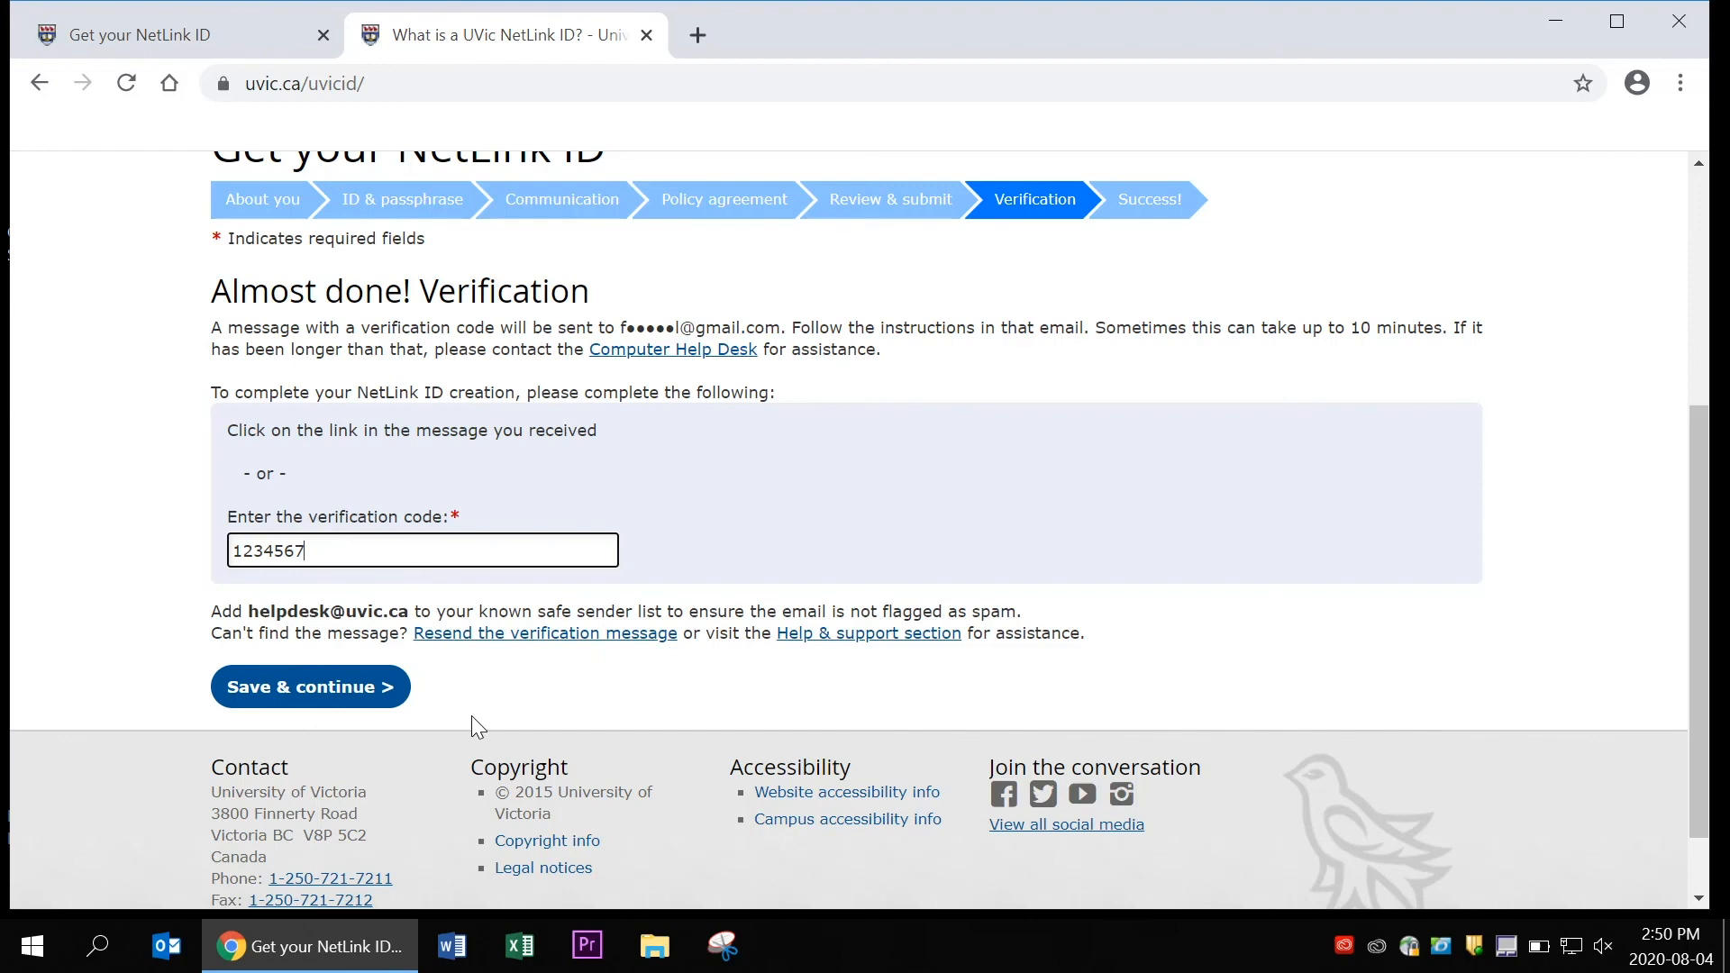